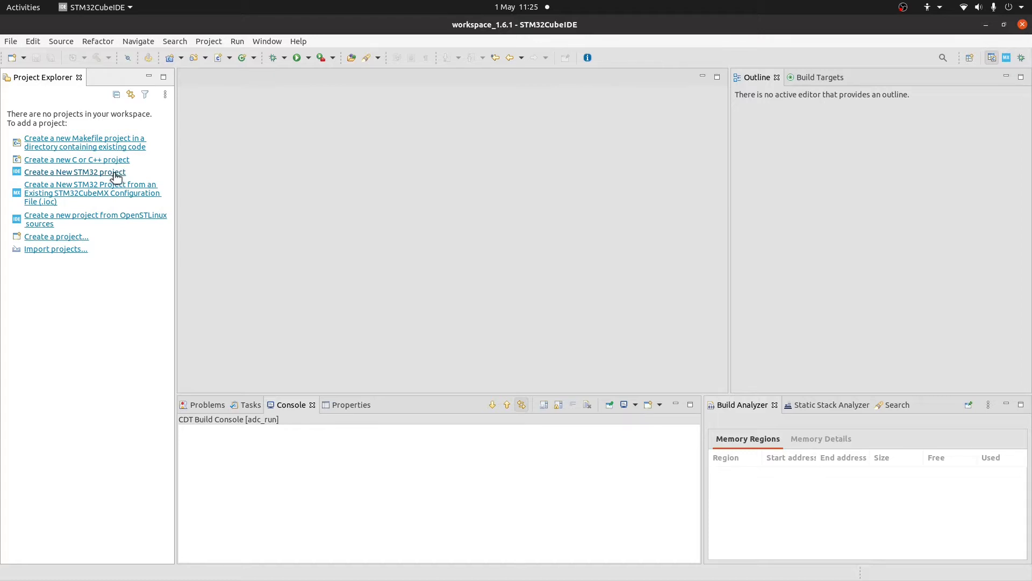
Start a new STM32 project and choose NUCLEO-F303K8 from the Nucleo-32 boards as target.
left_click(11, 40)
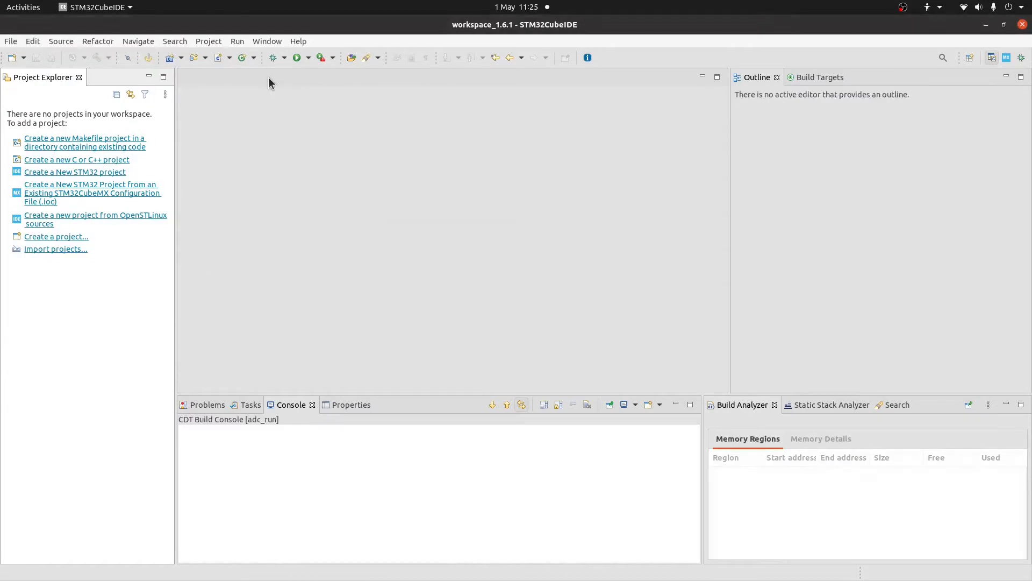
left_click(74, 171)
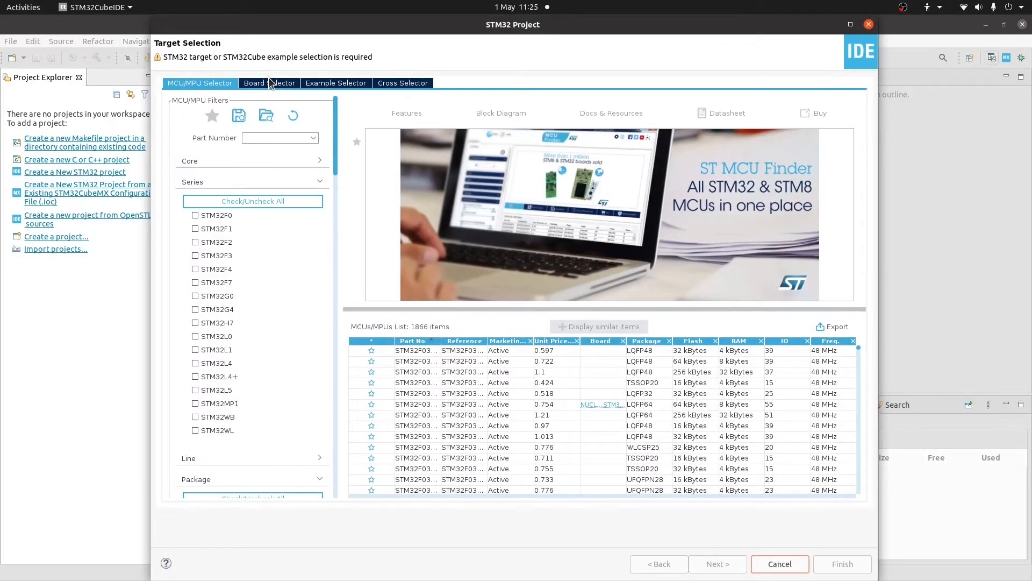
scroll("down", 3)
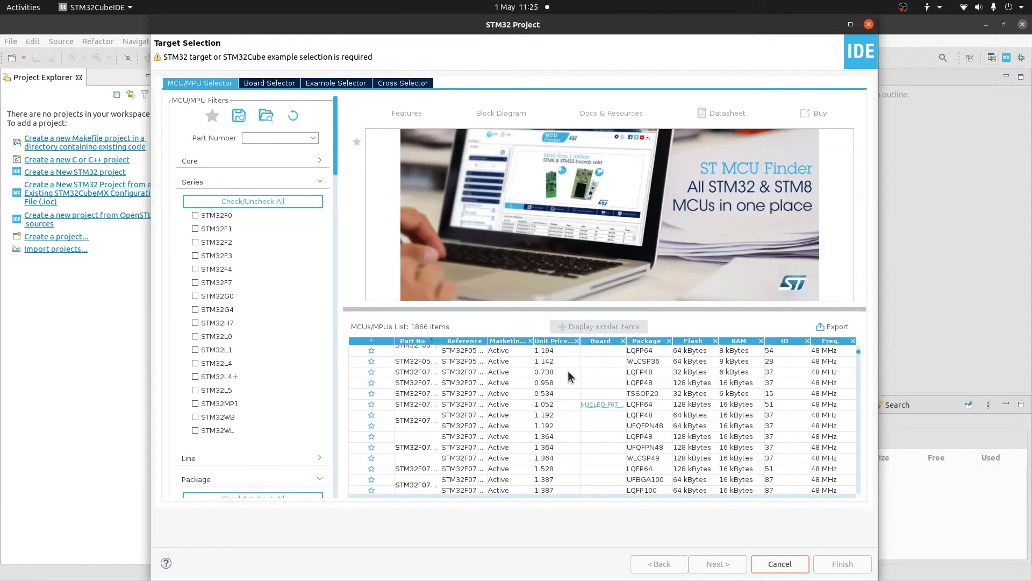
left_click(269, 83)
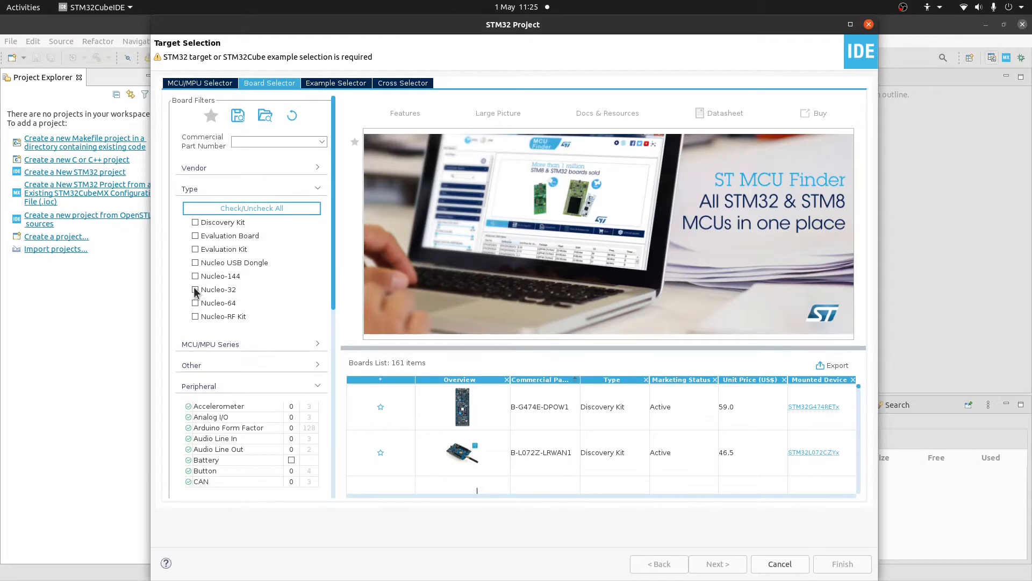
left_click(195, 289)
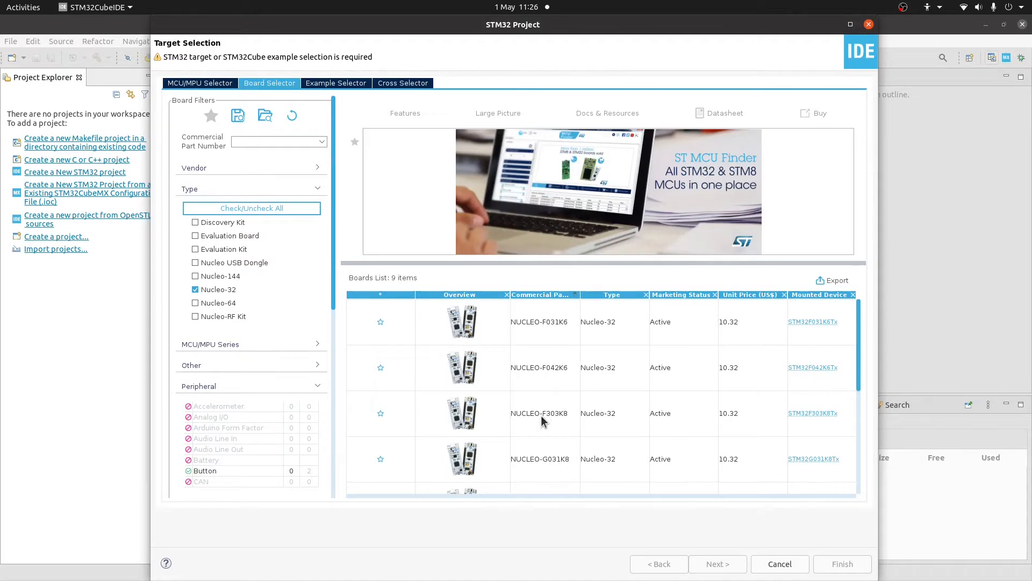
left_click(538, 413)
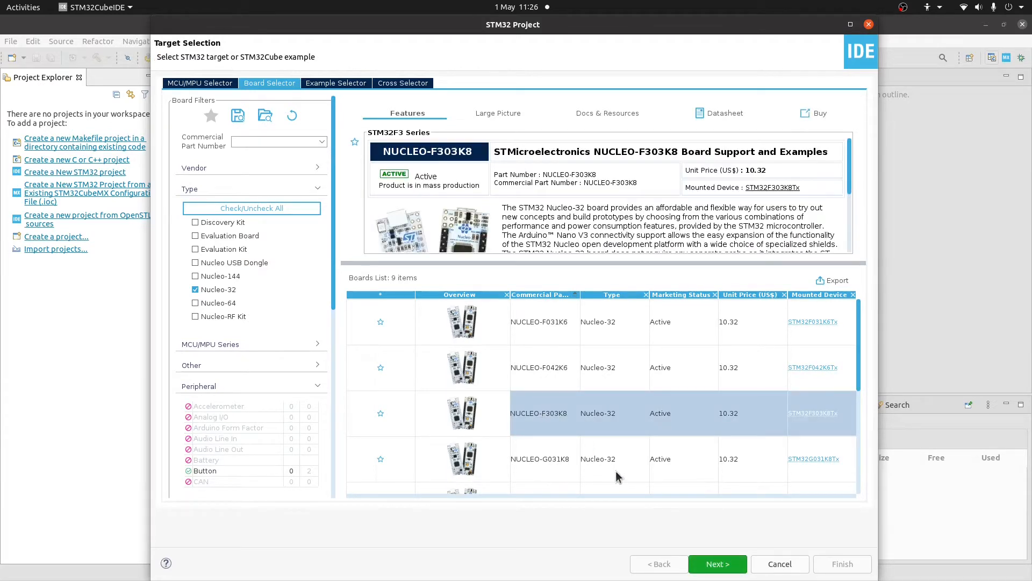
Name the project ADC_example, finish the wizard and initialise all peripherals in default modes.
left_click(718, 563)
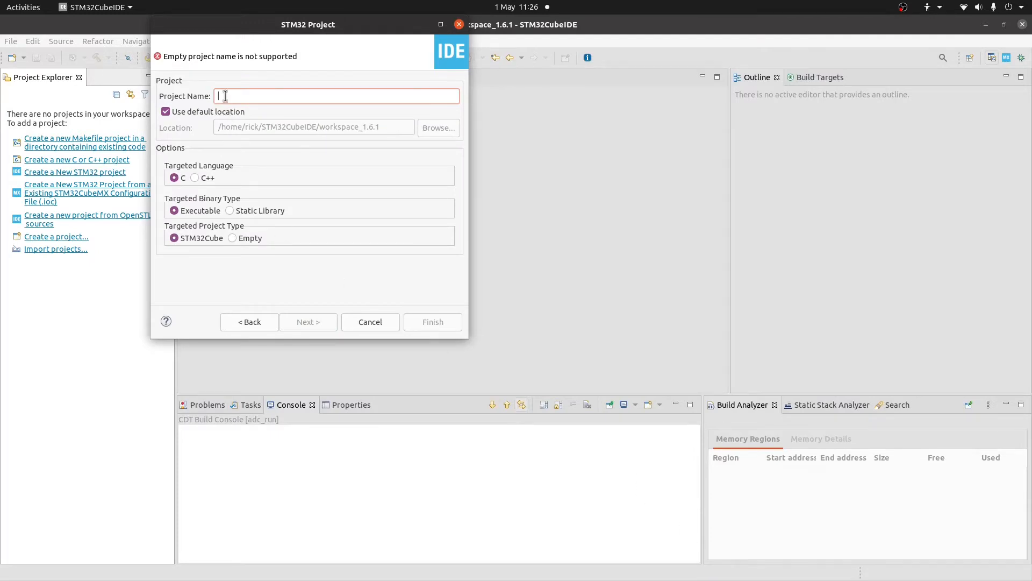
type("ADC_example")
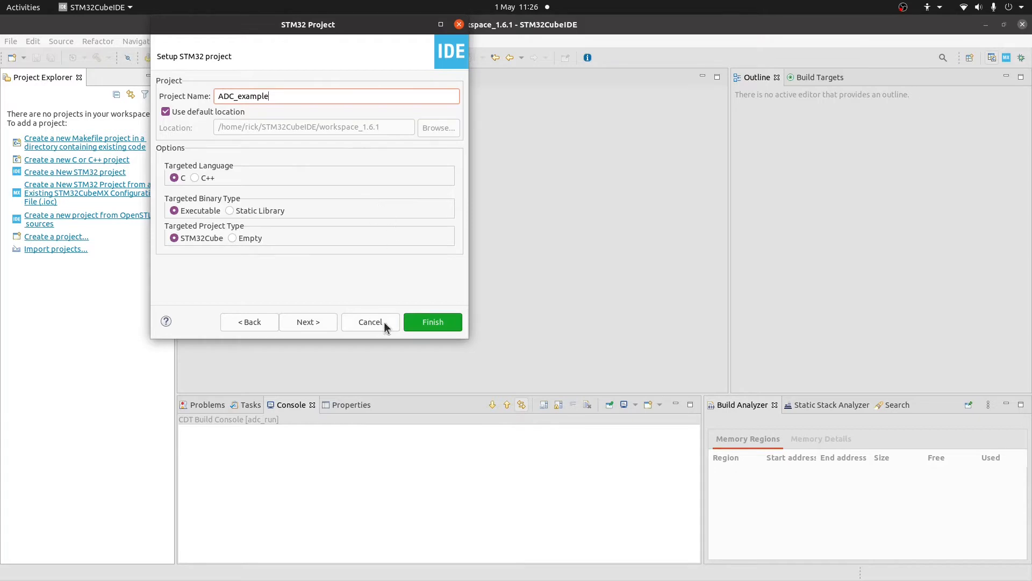
left_click(432, 322)
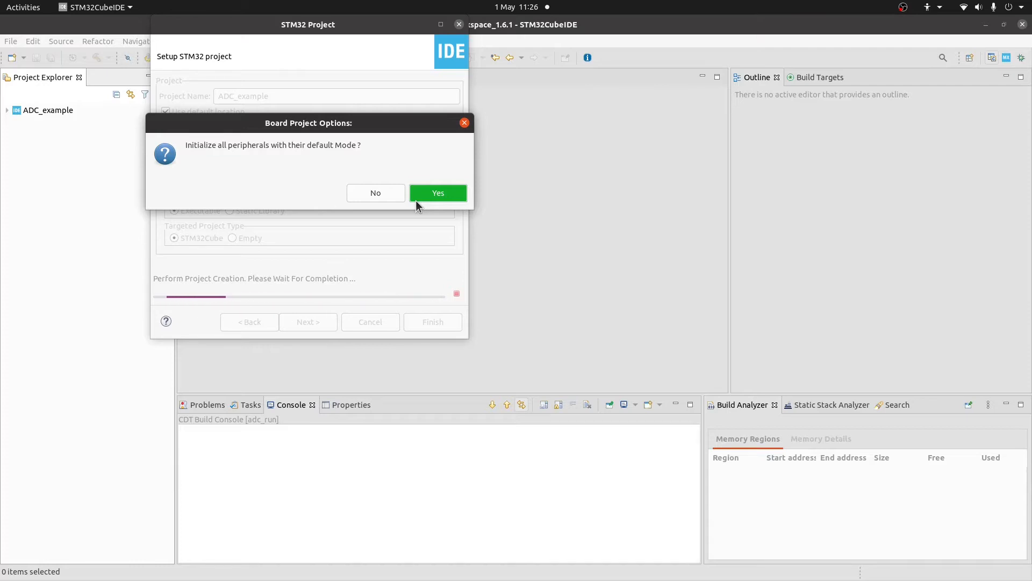
left_click(437, 193)
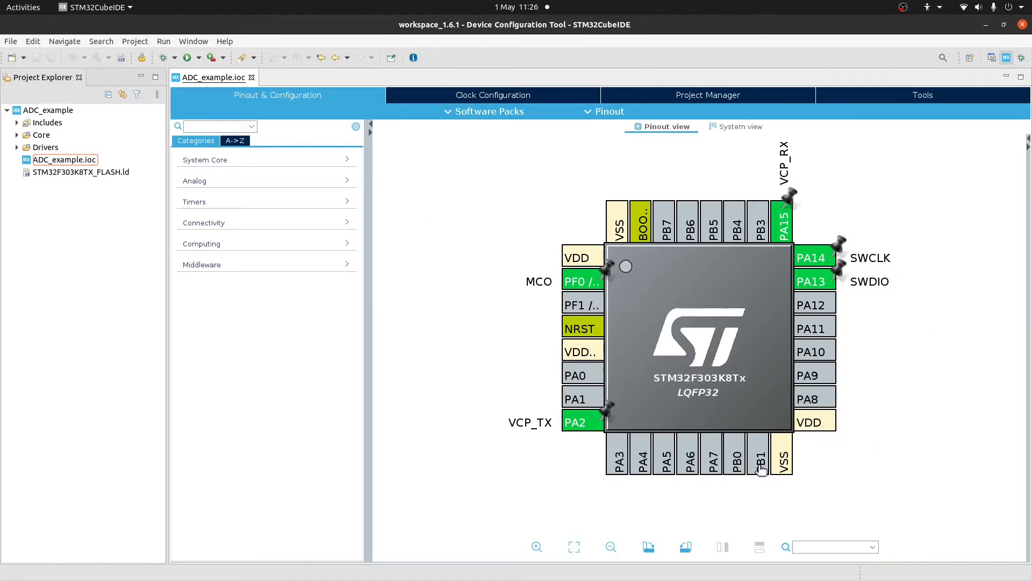
mouse_move(564, 322)
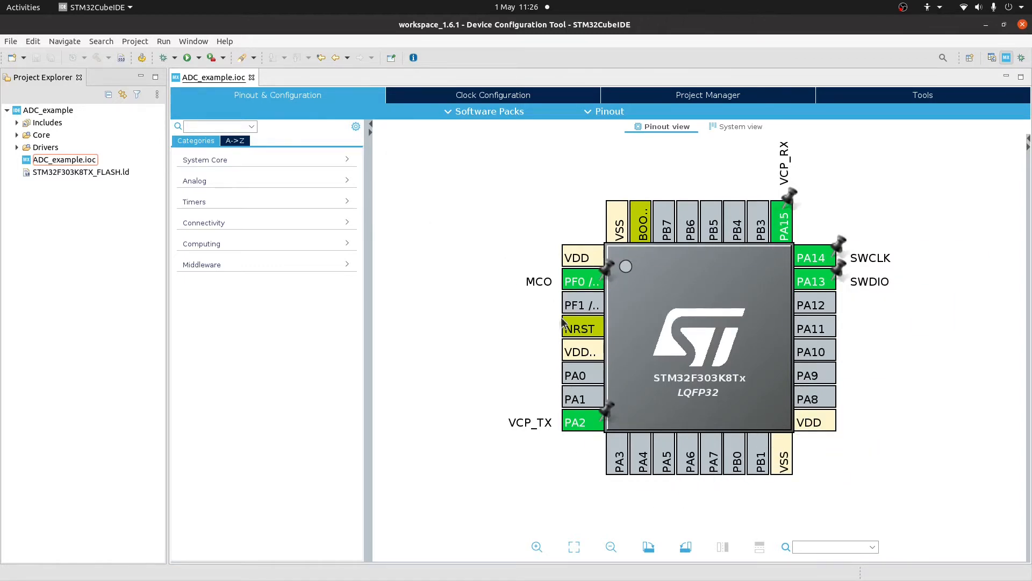
mouse_move(782, 455)
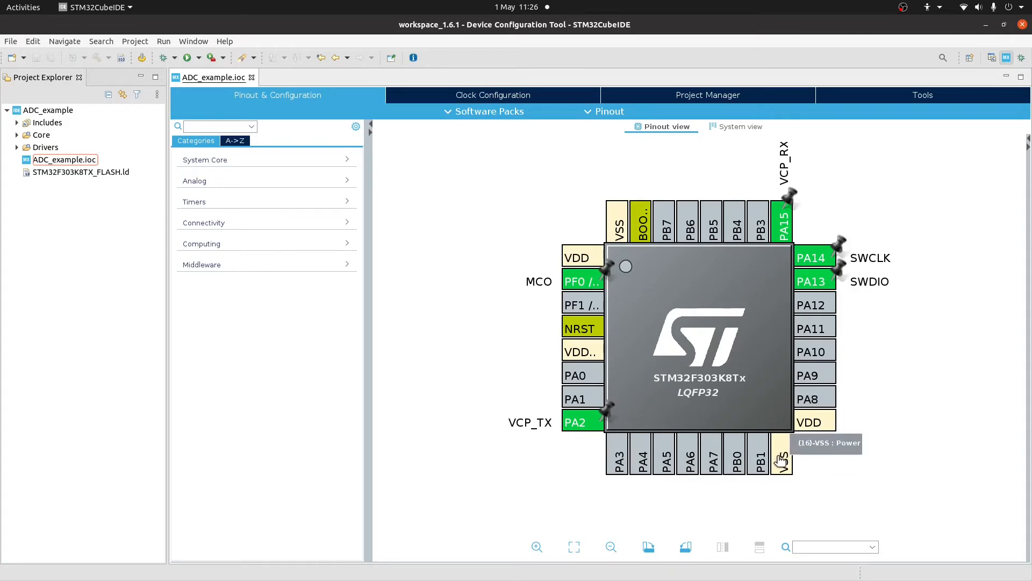
mouse_move(845, 255)
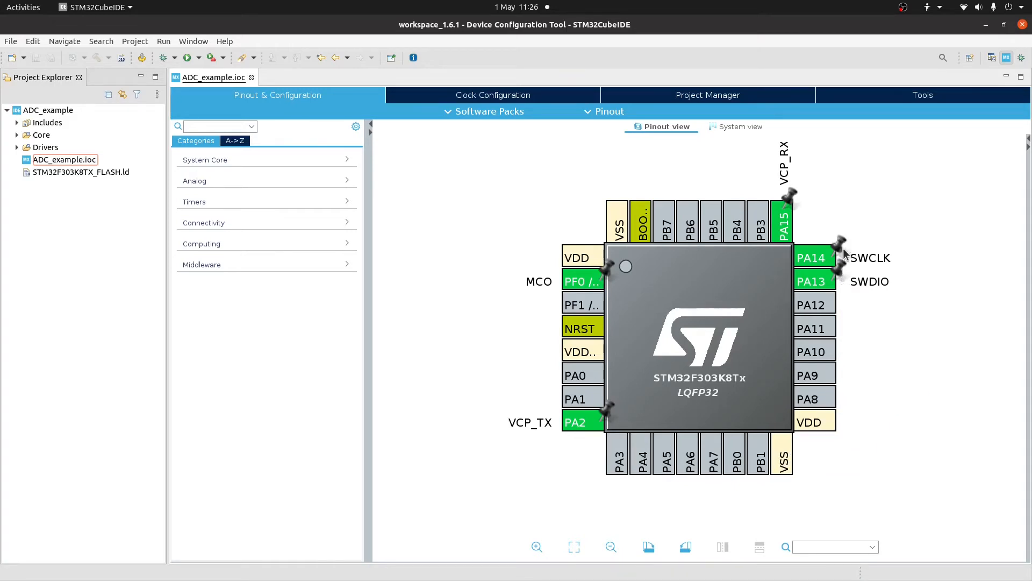
mouse_move(504, 234)
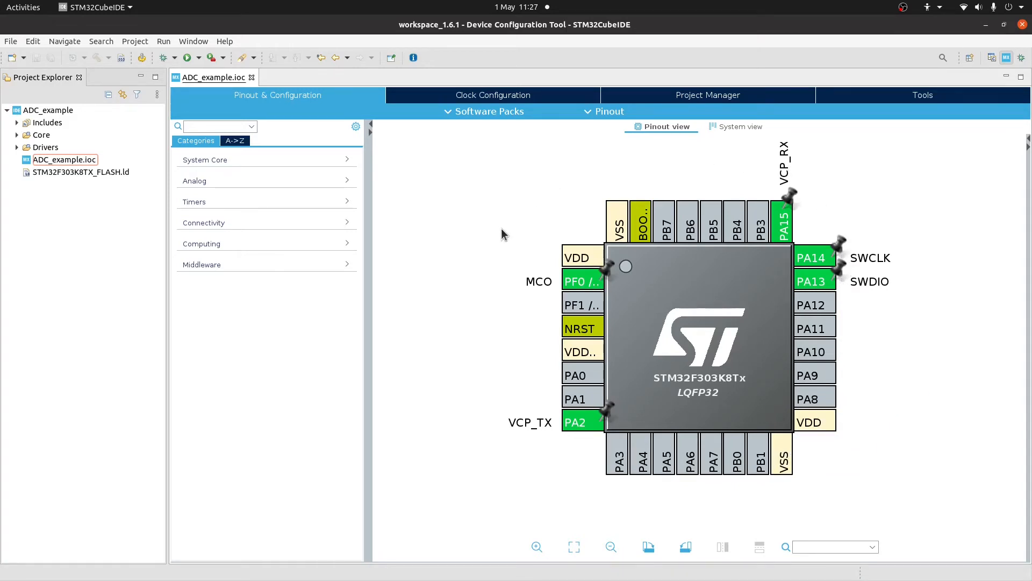
mouse_move(462, 377)
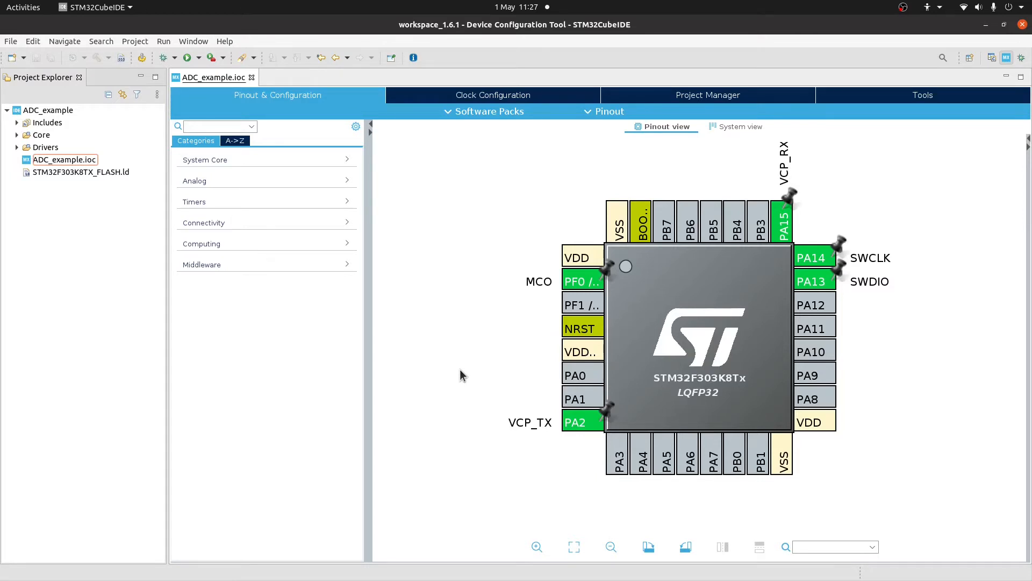
mouse_move(456, 377)
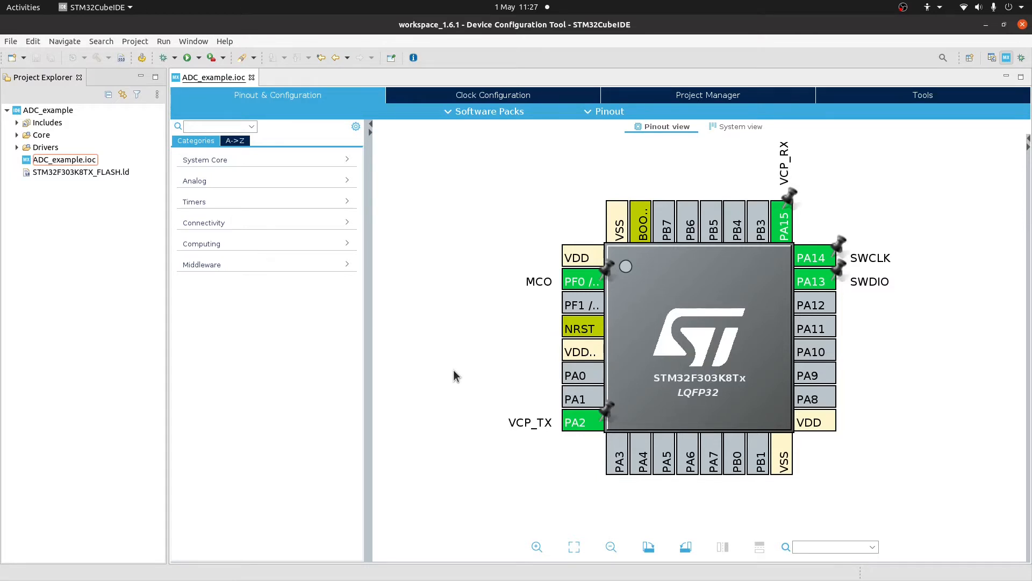
mouse_move(533, 499)
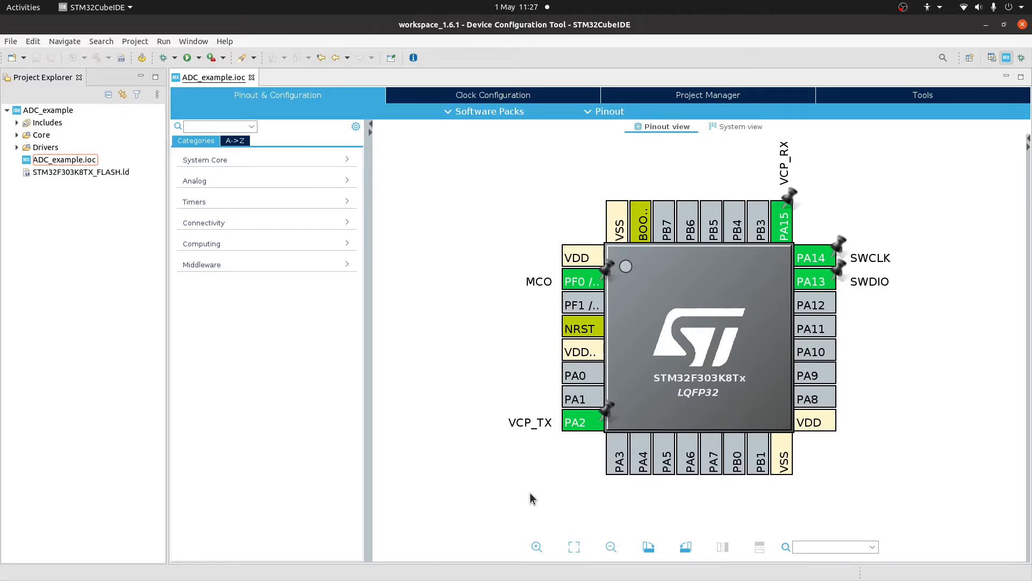
mouse_move(711, 467)
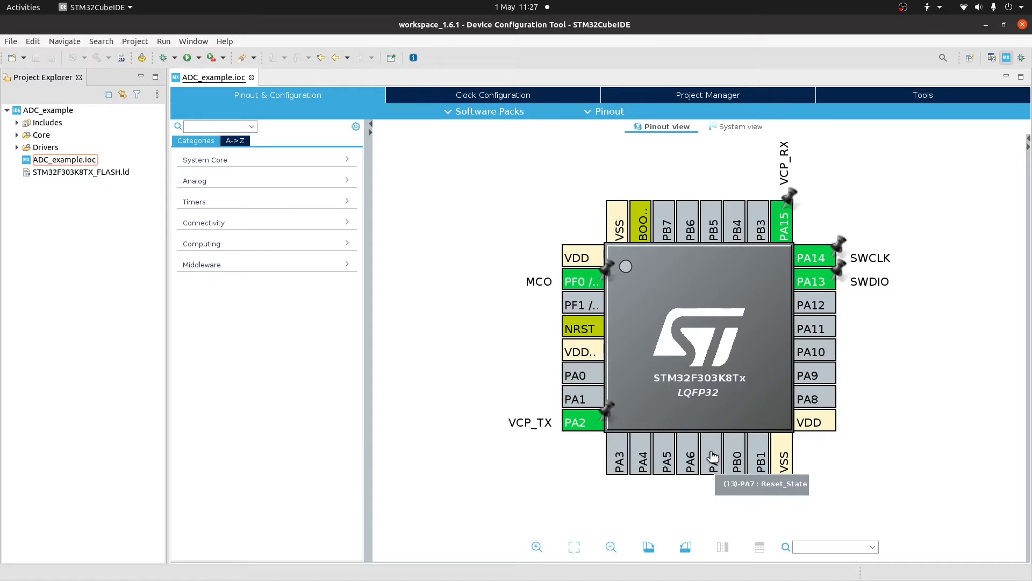
Assign pin PA7 the ADC2_IN4 analog input function in the Pinout view.
left_click(712, 455)
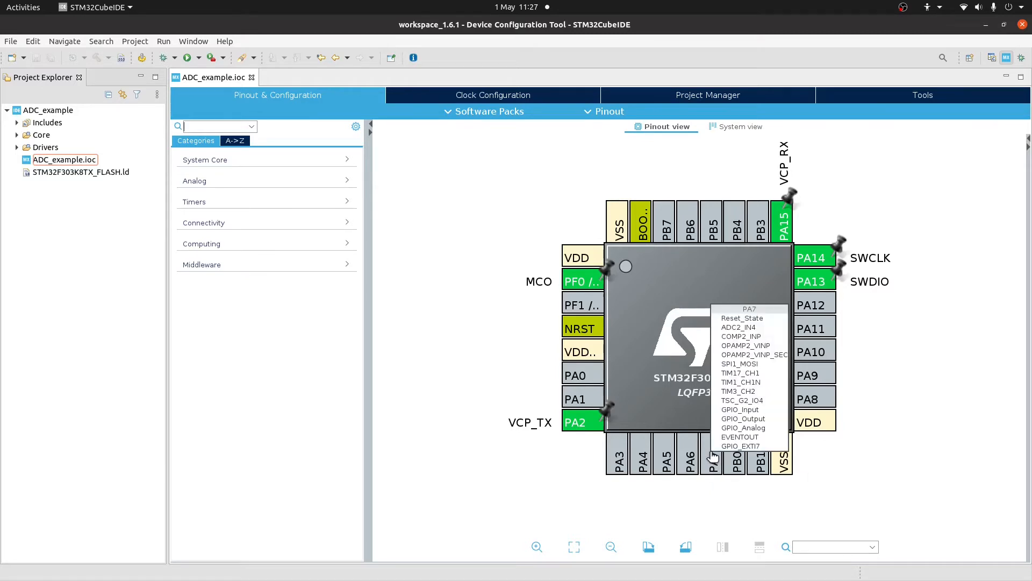
mouse_move(738, 333)
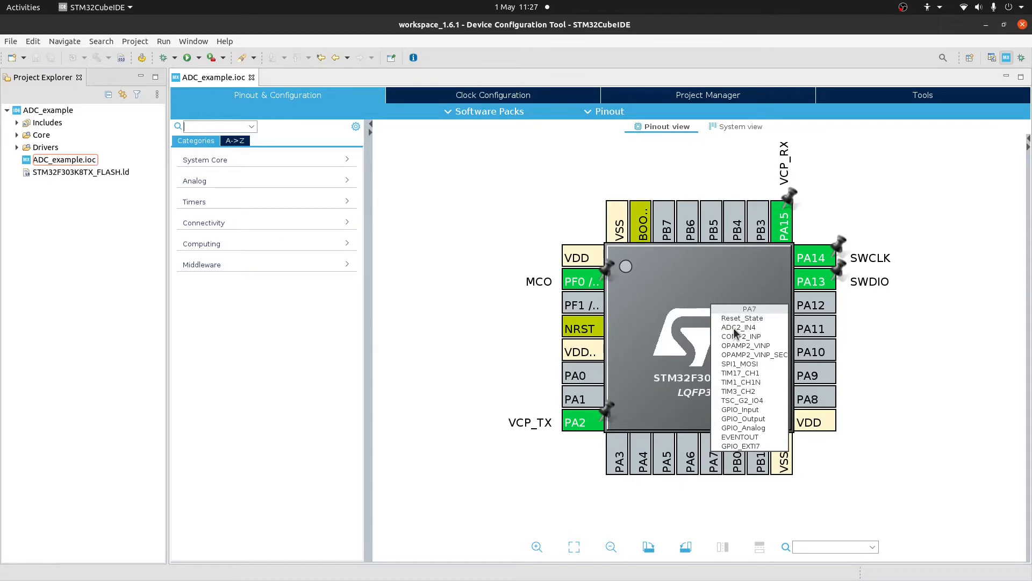
left_click(734, 327)
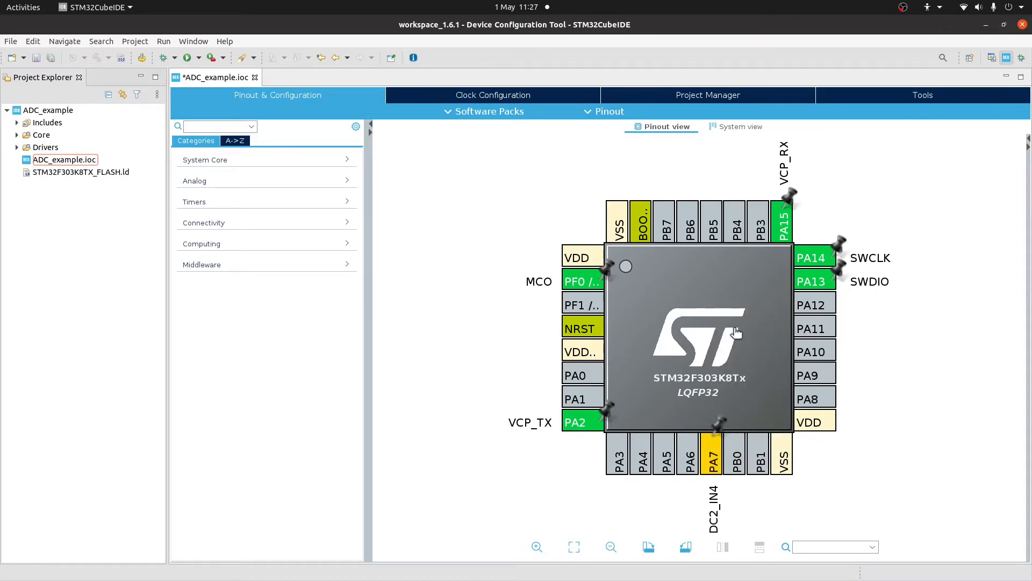
mouse_move(612, 319)
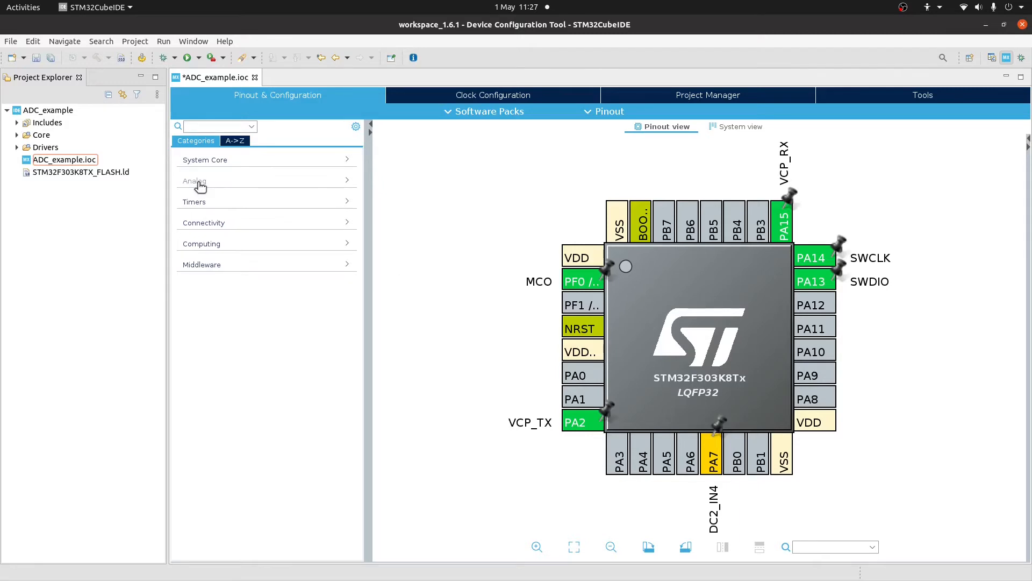
Select ADC2 under Analog and enable its IN4 Single-ended channel.
left_click(194, 181)
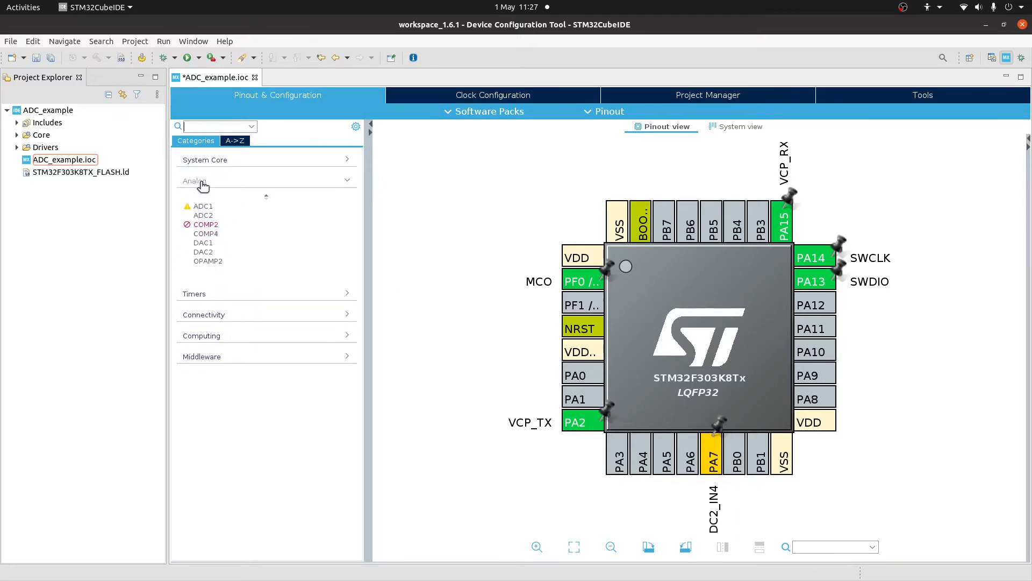
mouse_move(202, 215)
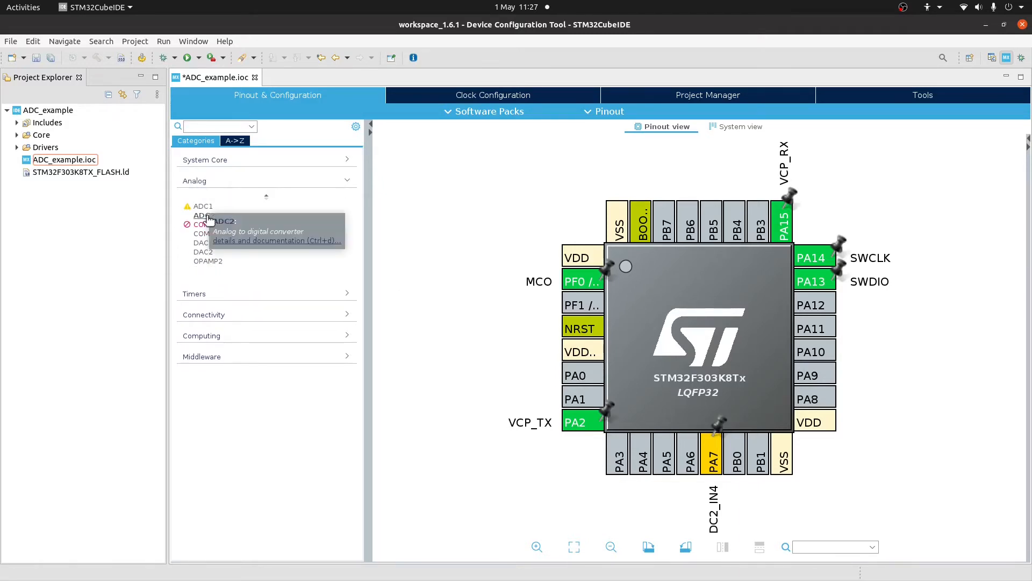
left_click(204, 216)
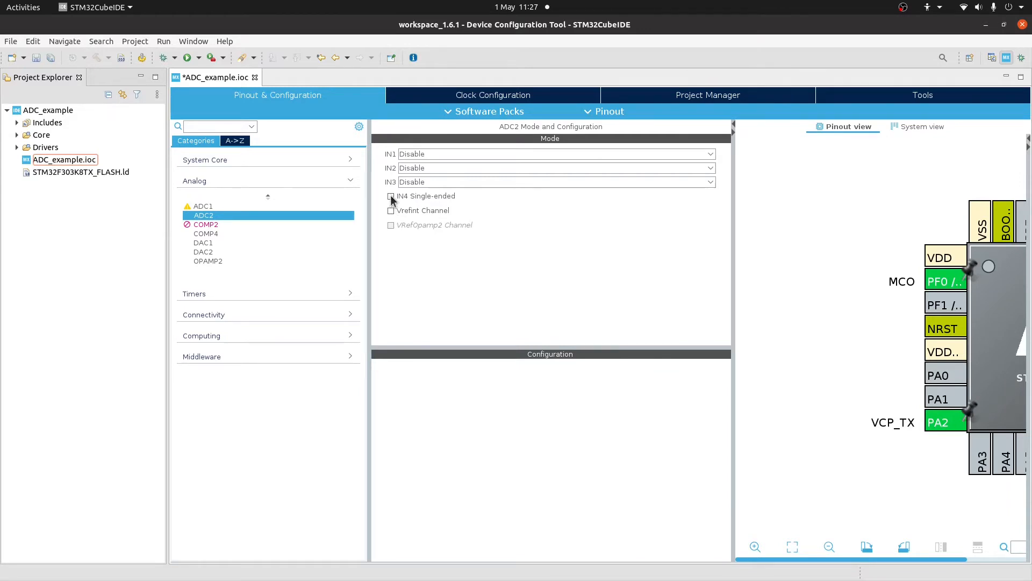
left_click(390, 196)
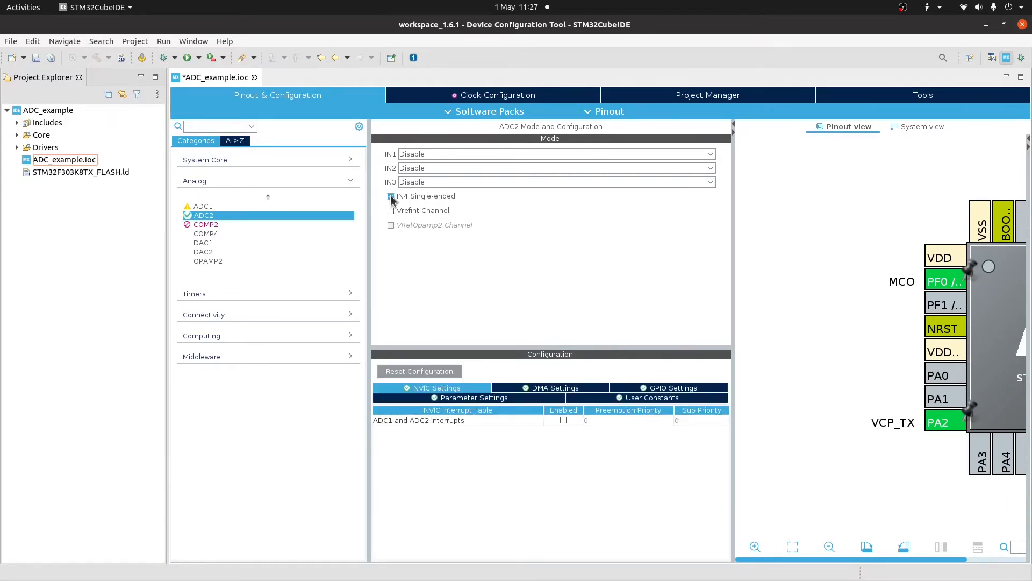
left_click(390, 196)
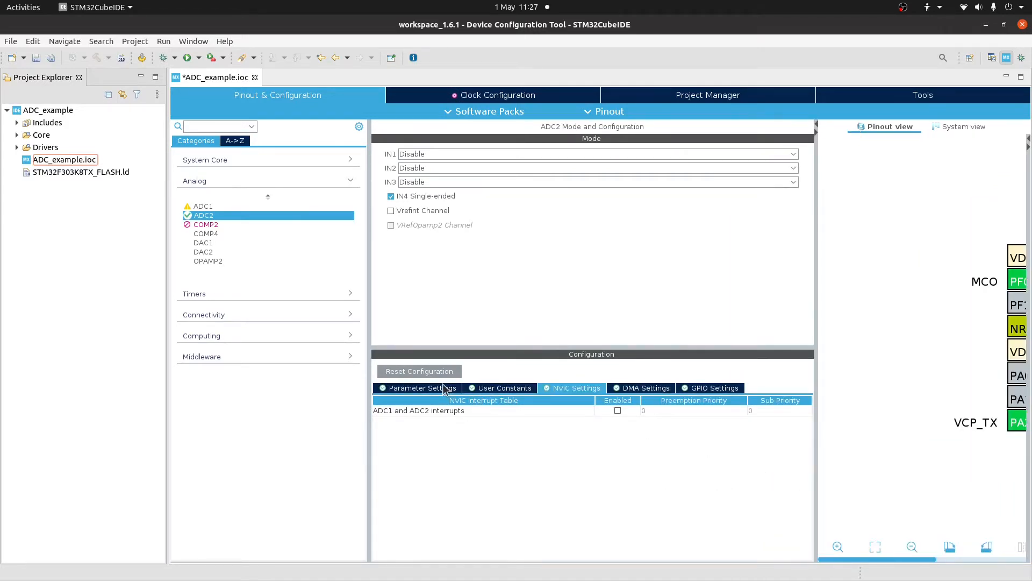
Enable the ADC1 and ADC2 interrupts in ADC2's NVIC settings, keeping default parameters.
left_click(421, 387)
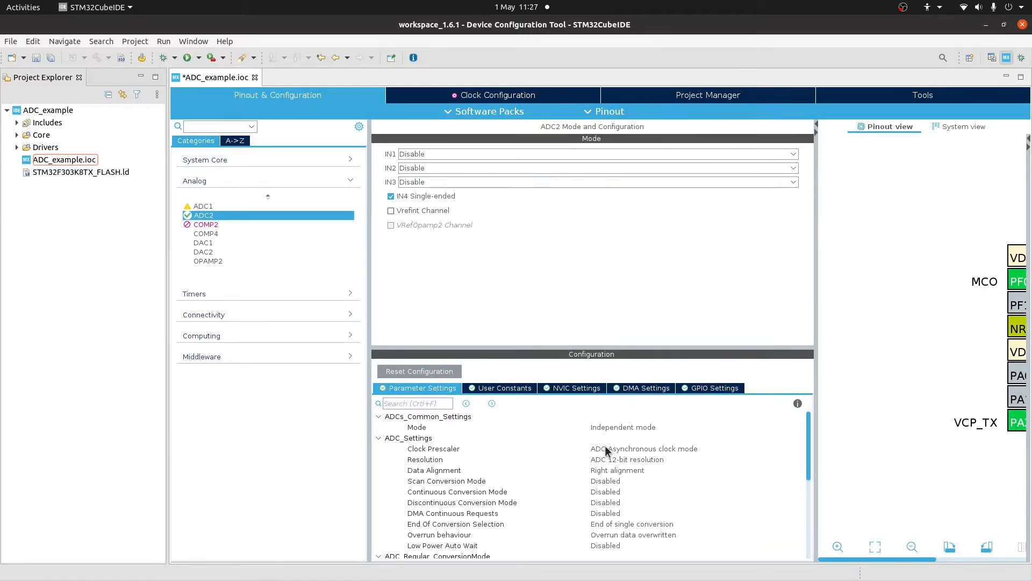
mouse_move(614, 459)
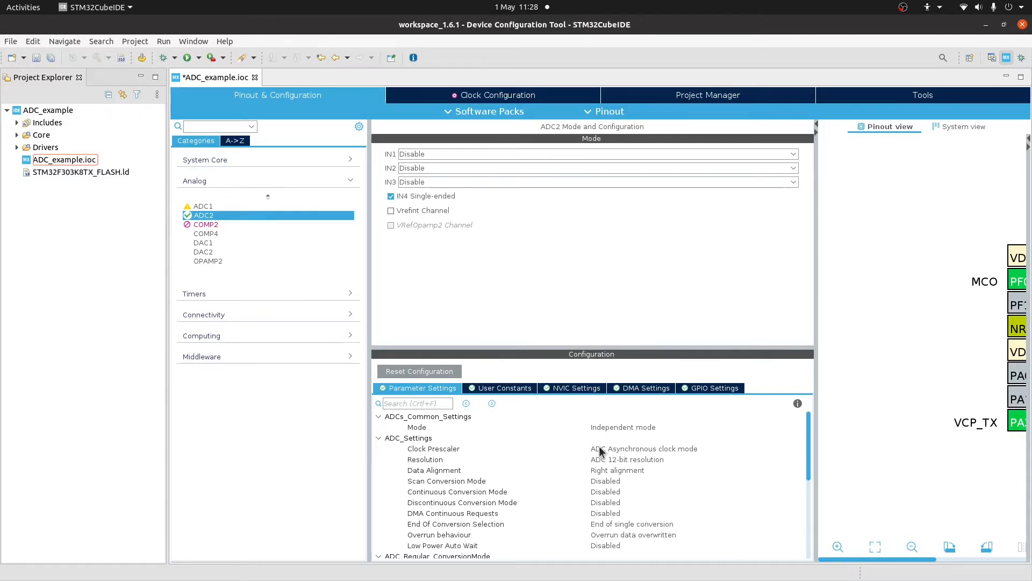
mouse_move(559, 493)
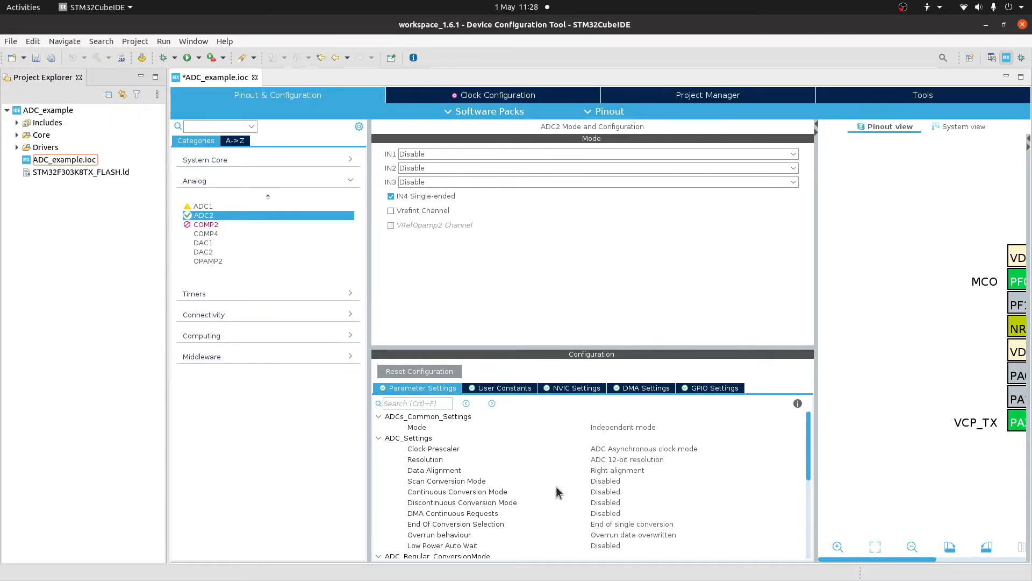
mouse_move(516, 506)
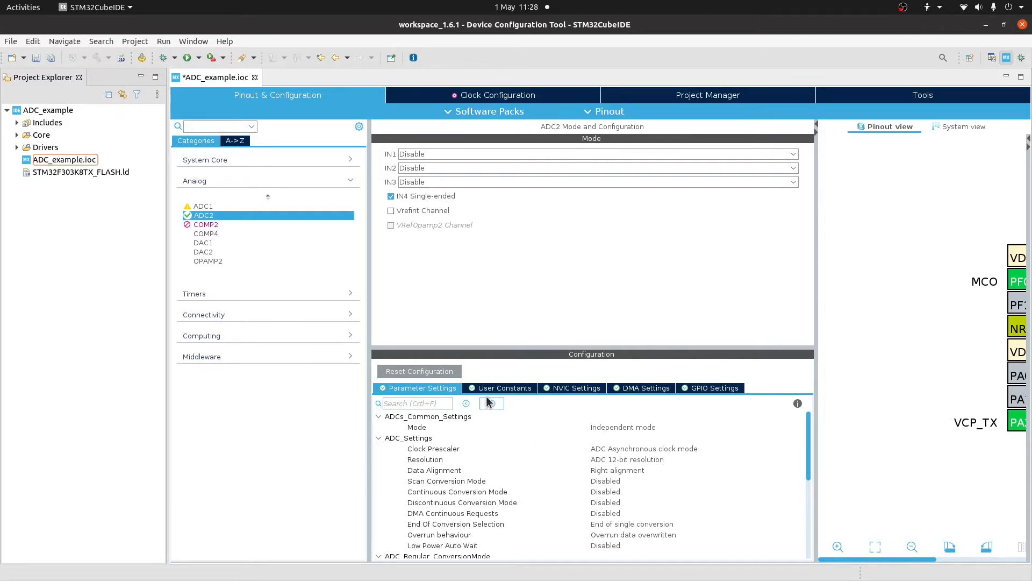
left_click(576, 388)
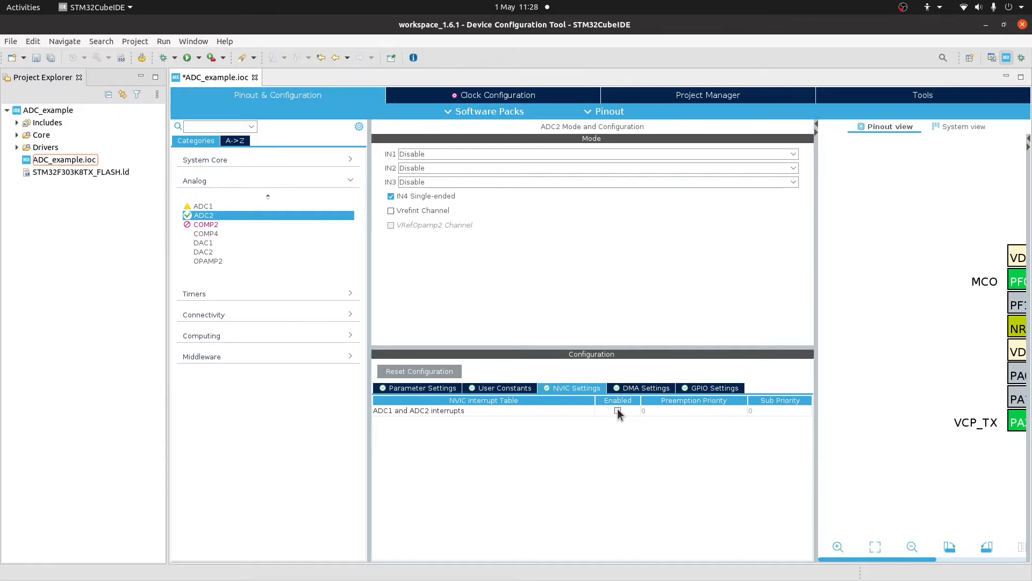
left_click(617, 411)
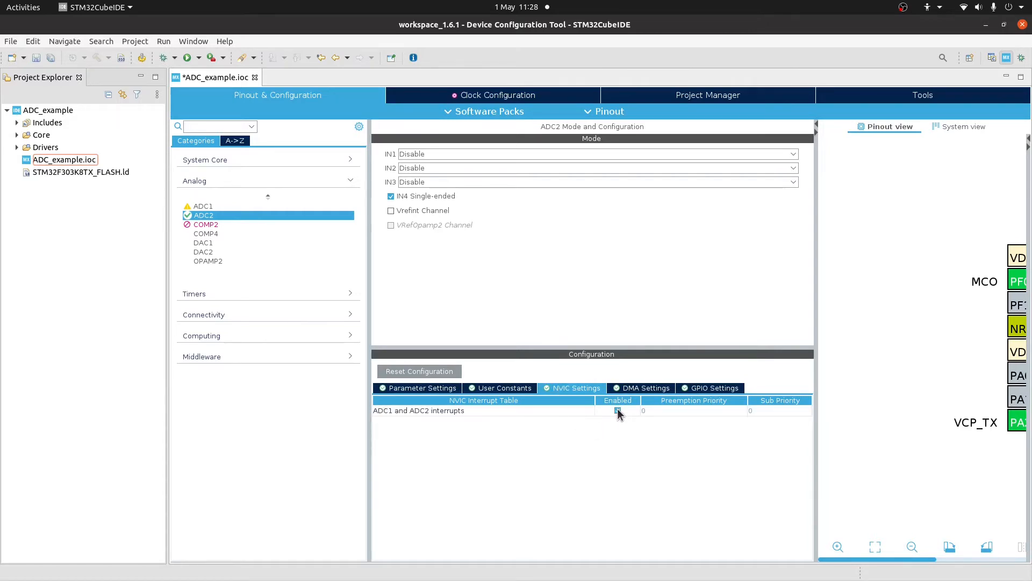
left_click(618, 410)
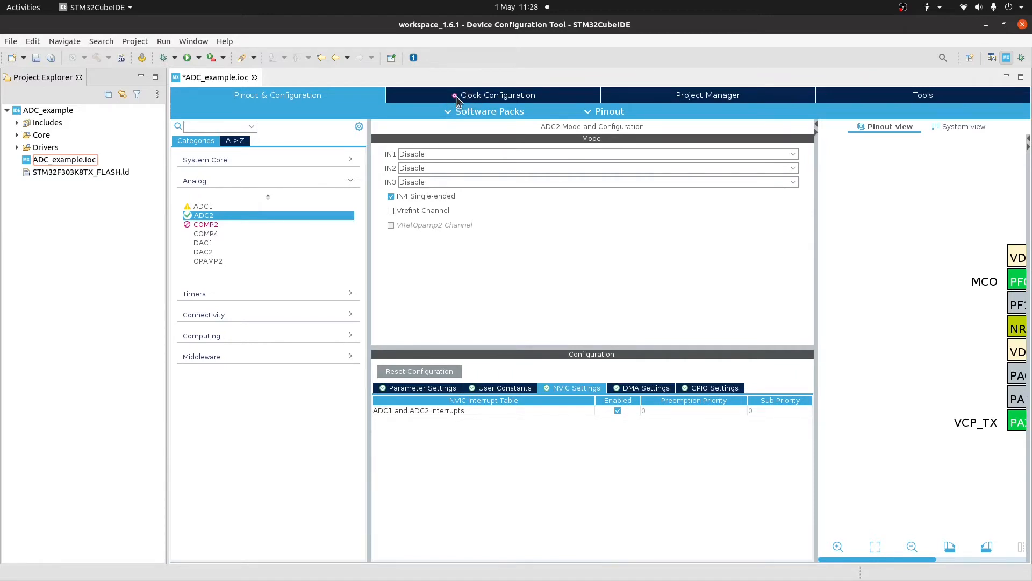
mouse_move(479, 102)
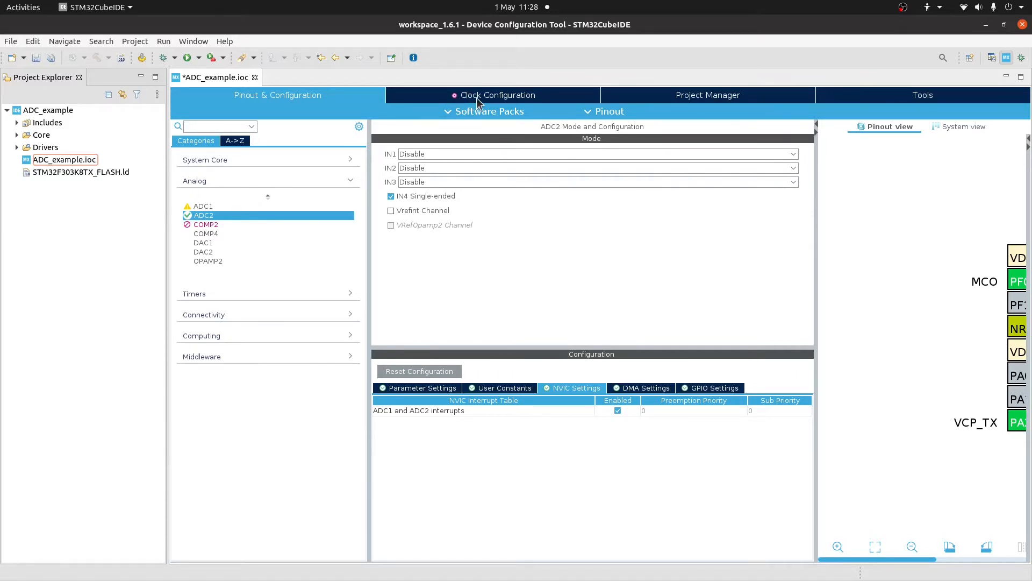
Accept the automatic clock issues solver so the clock tree resolves with a 16 MHz ADC1,2 clock.
left_click(498, 95)
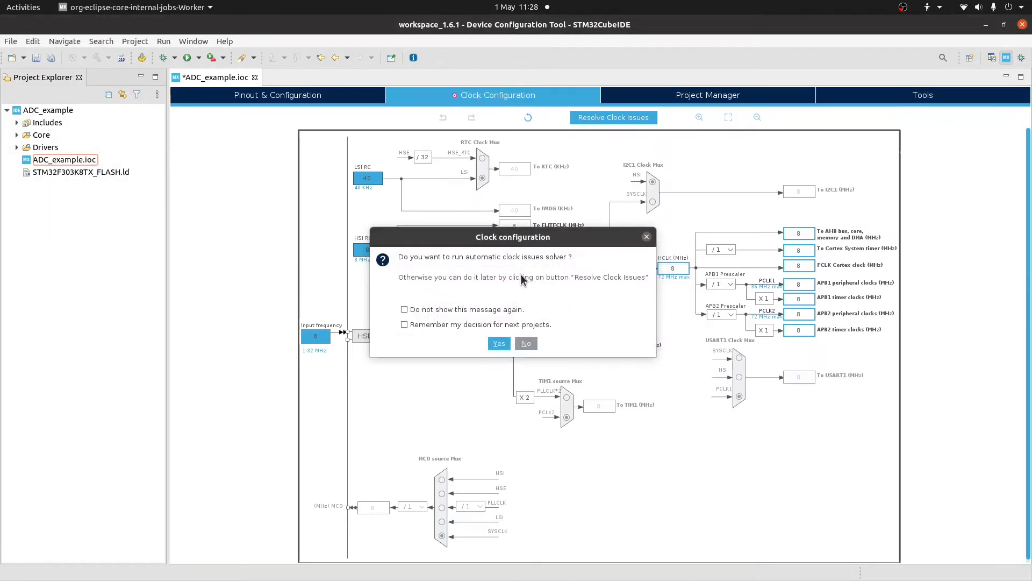
mouse_move(525, 244)
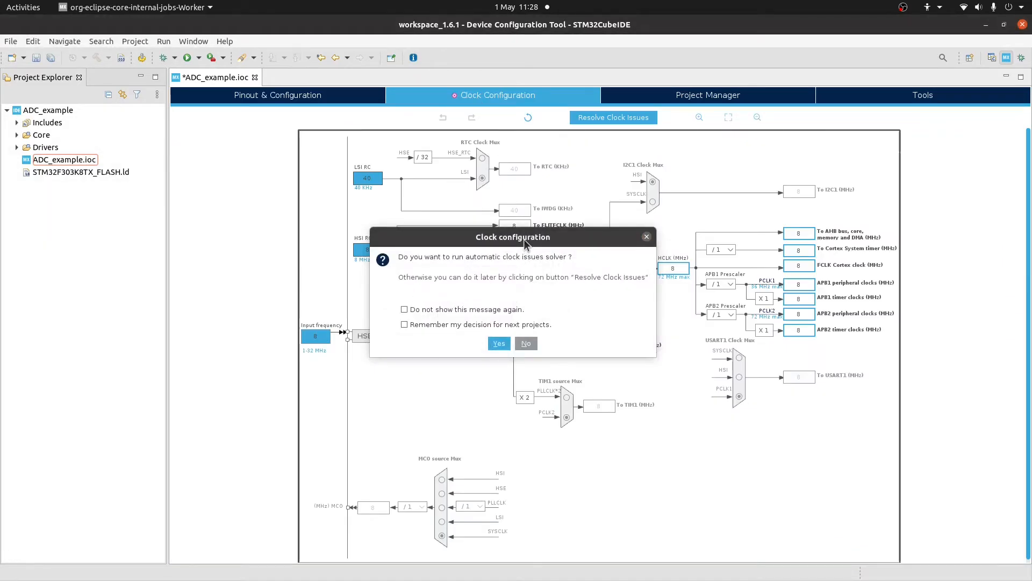
mouse_move(787, 217)
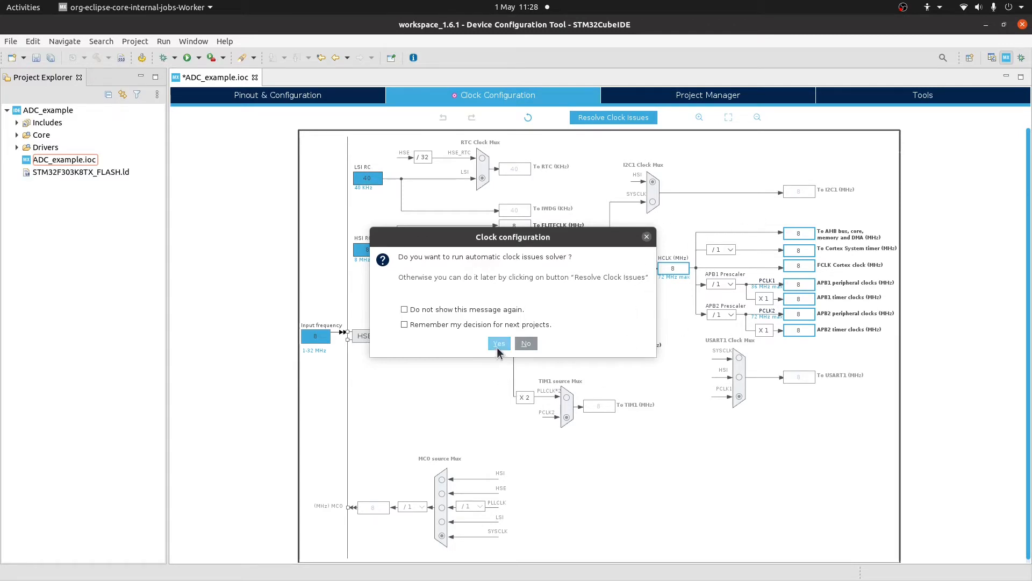
left_click(499, 343)
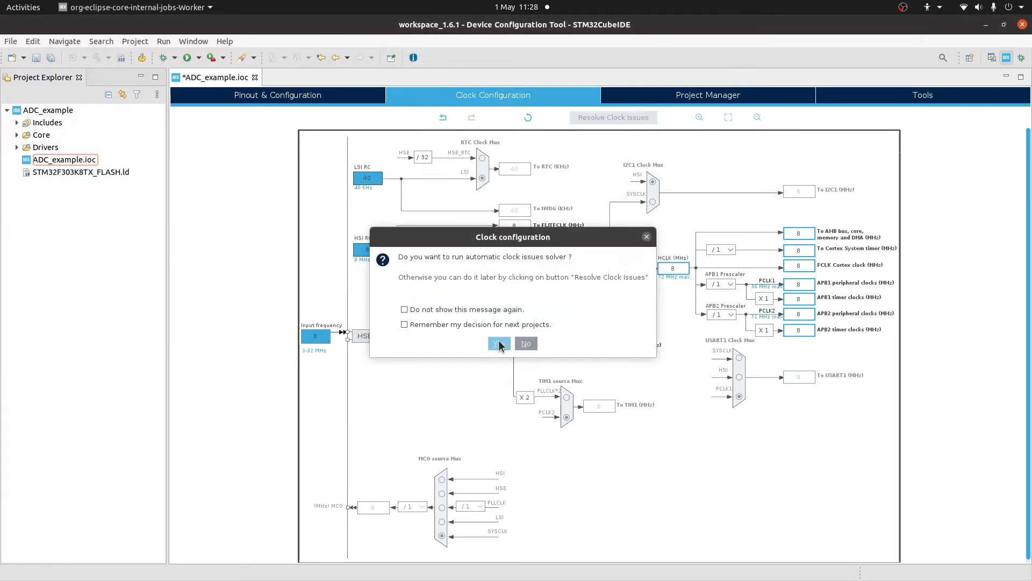
left_click(499, 343)
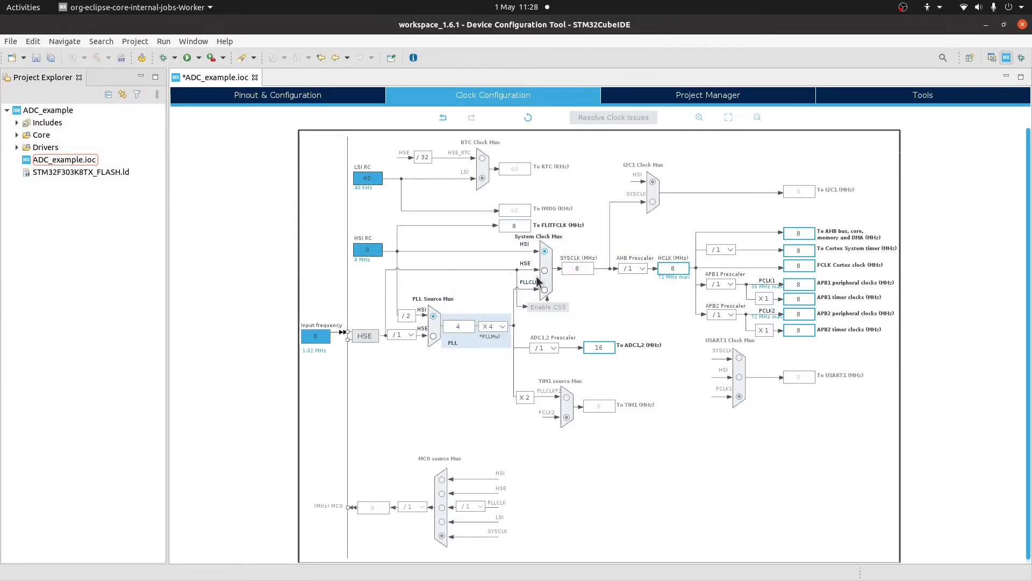
mouse_move(516, 271)
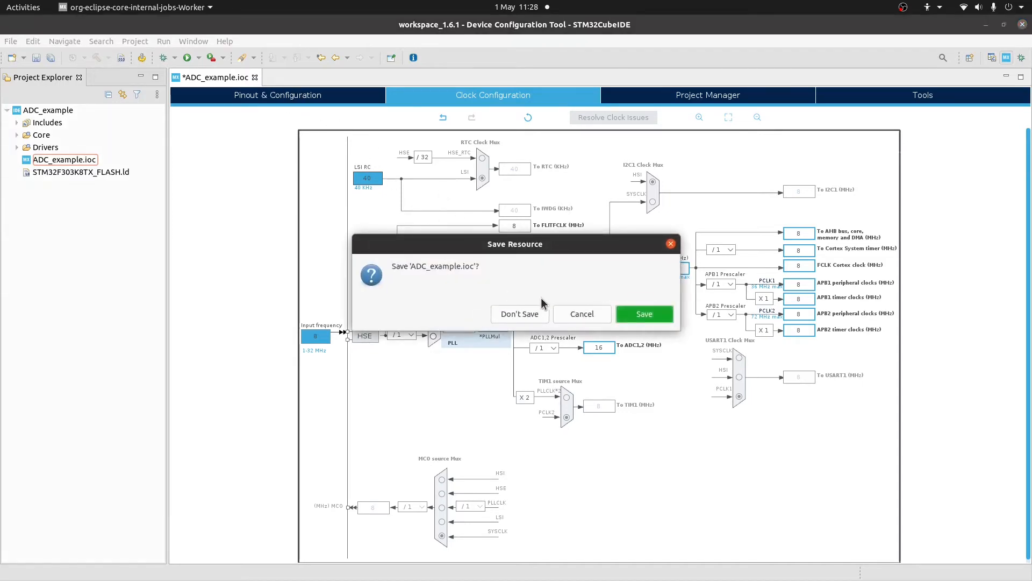
Save ADC_example.ioc to generate main.c and build the project with 0 errors and 0 warnings.
left_click(645, 313)
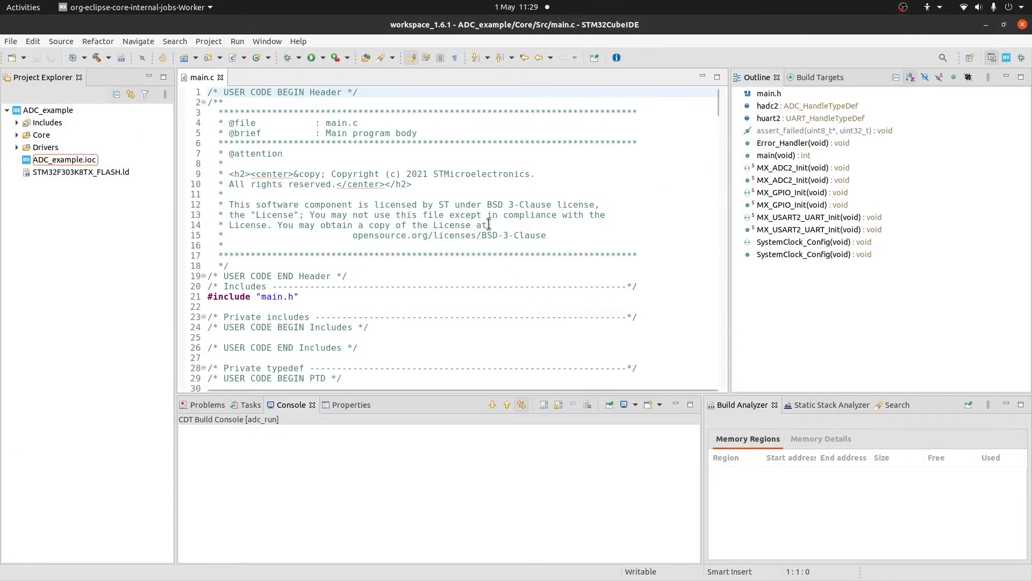
left_click(95, 58)
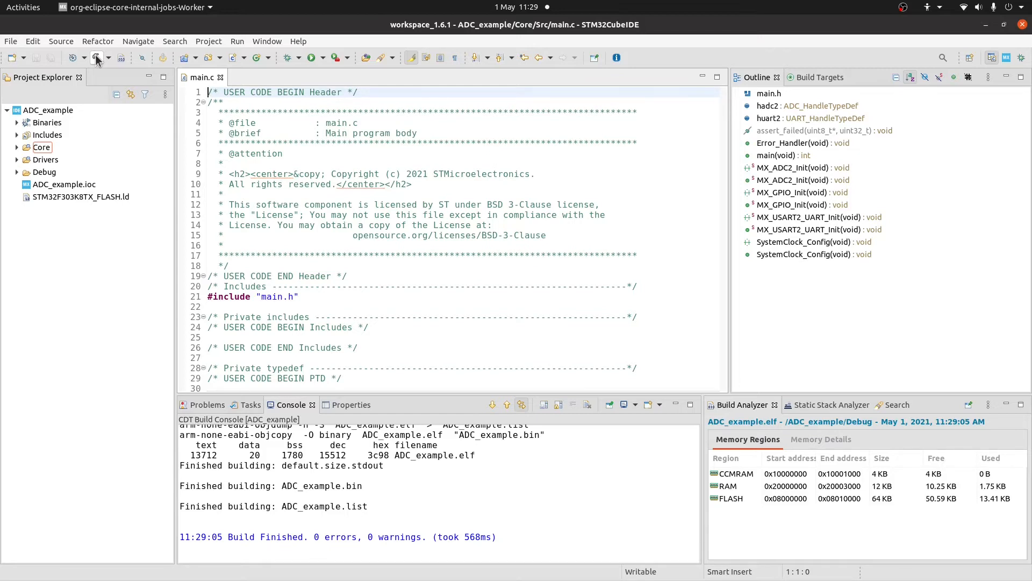
mouse_move(320, 240)
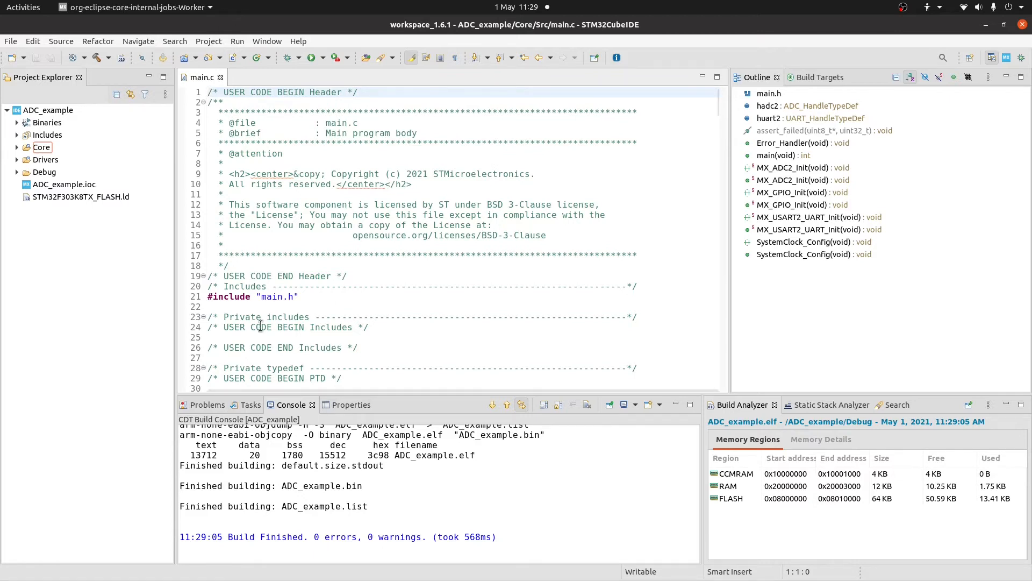
Add #include <stdio.h> and #include <string.h> to main.c's user includes section.
double_click(305, 326)
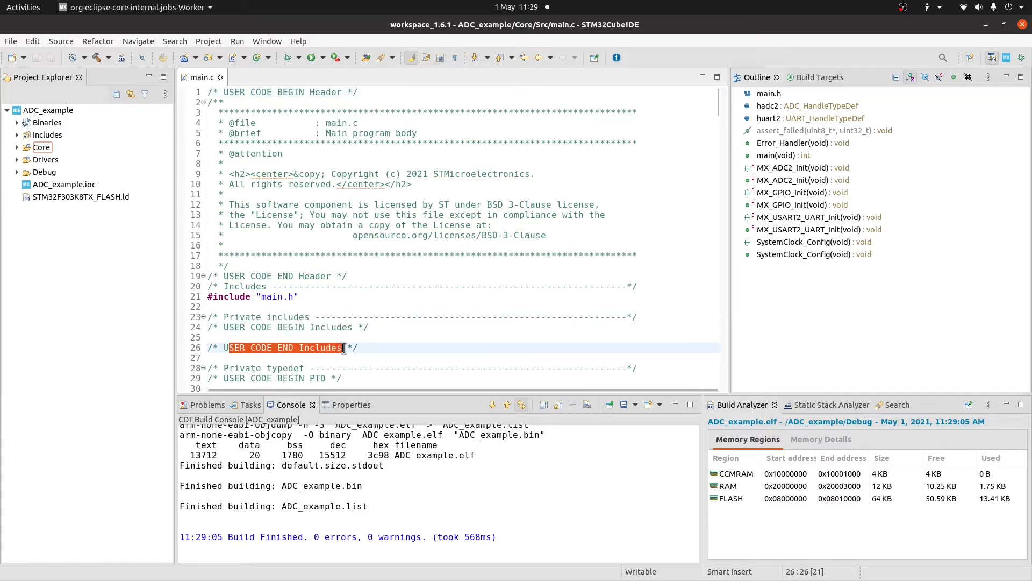
left_click(232, 338)
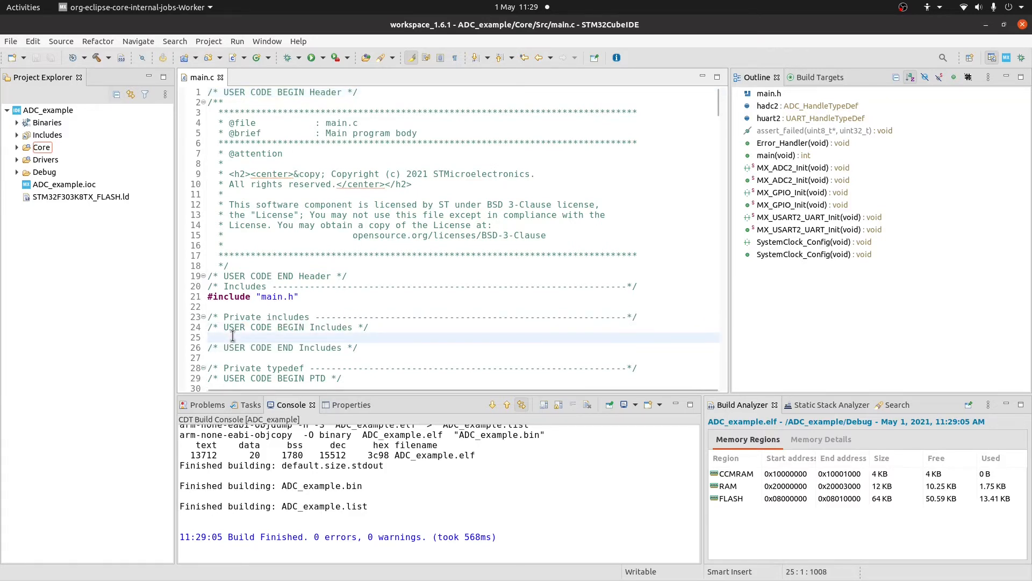
type("#include <string.h>")
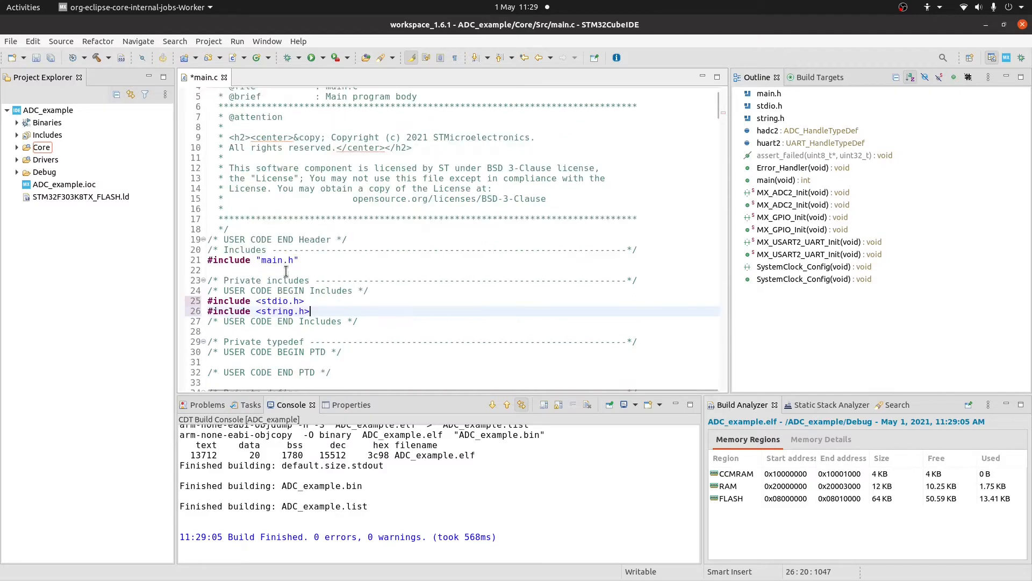
Declare char txbuf[25], uint32_t adc_result and char adc_valid under USER CODE BEGIN PV.
scroll("down", 3)
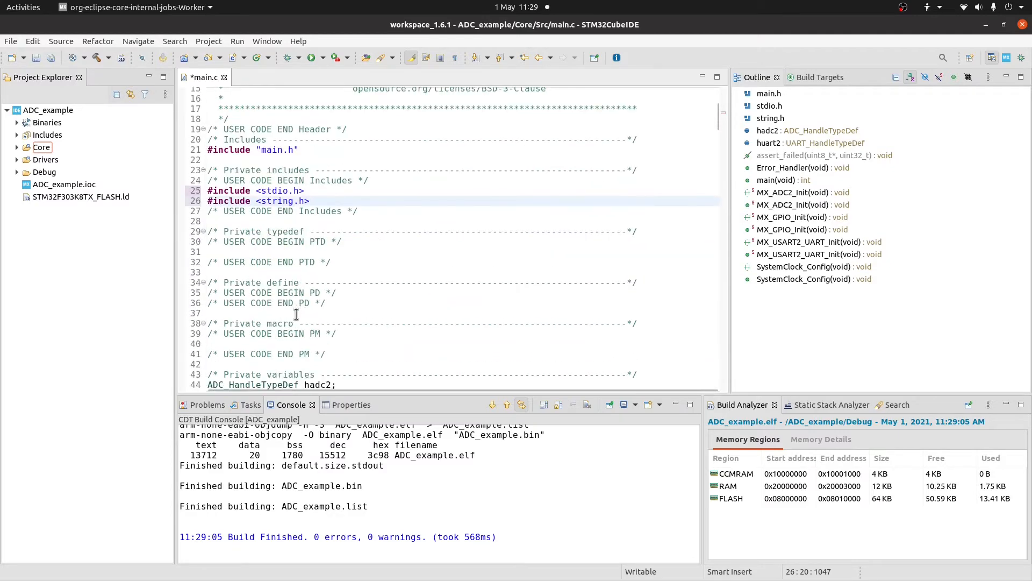
scroll("down", 3)
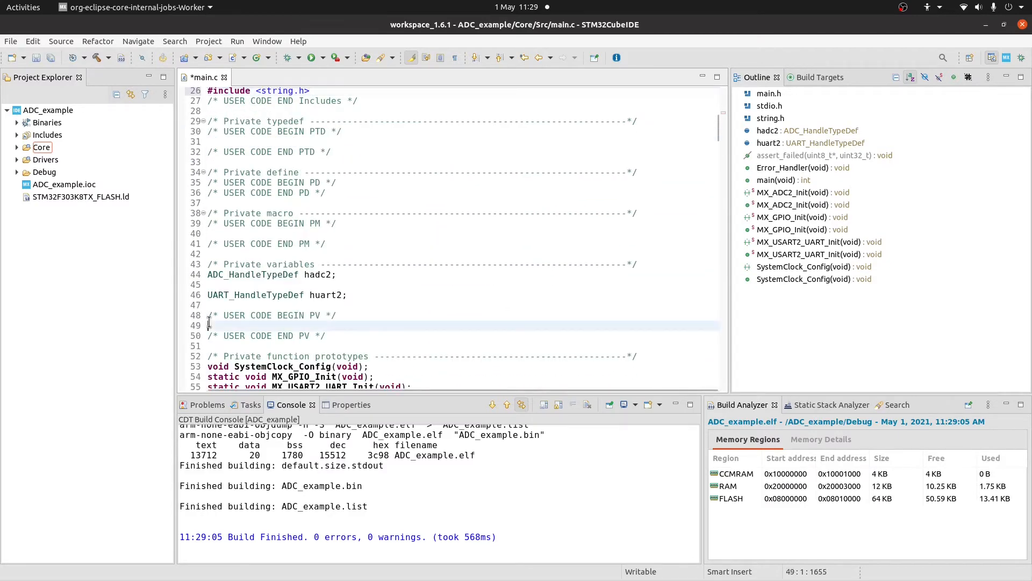
type("char")
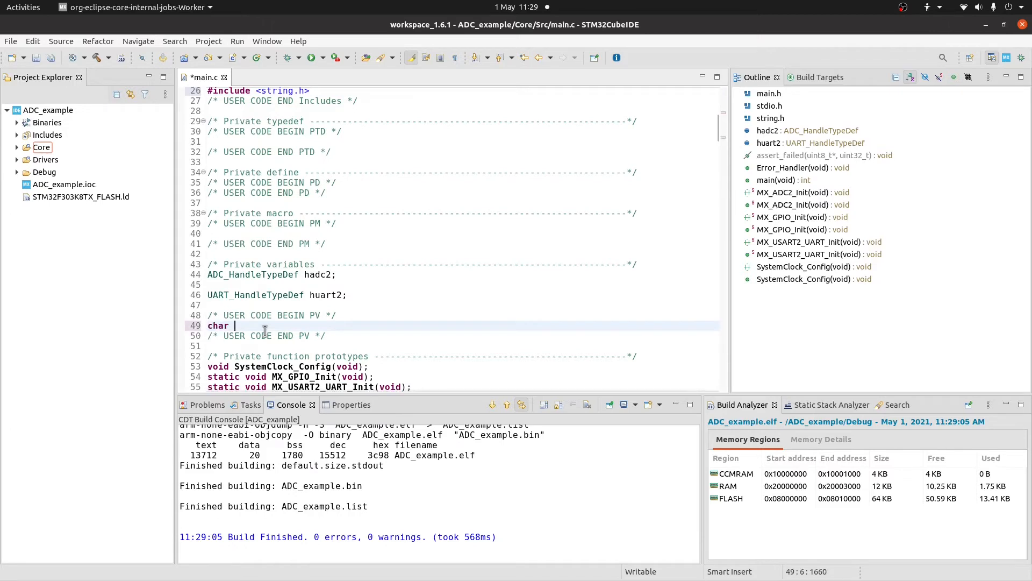
type("txb")
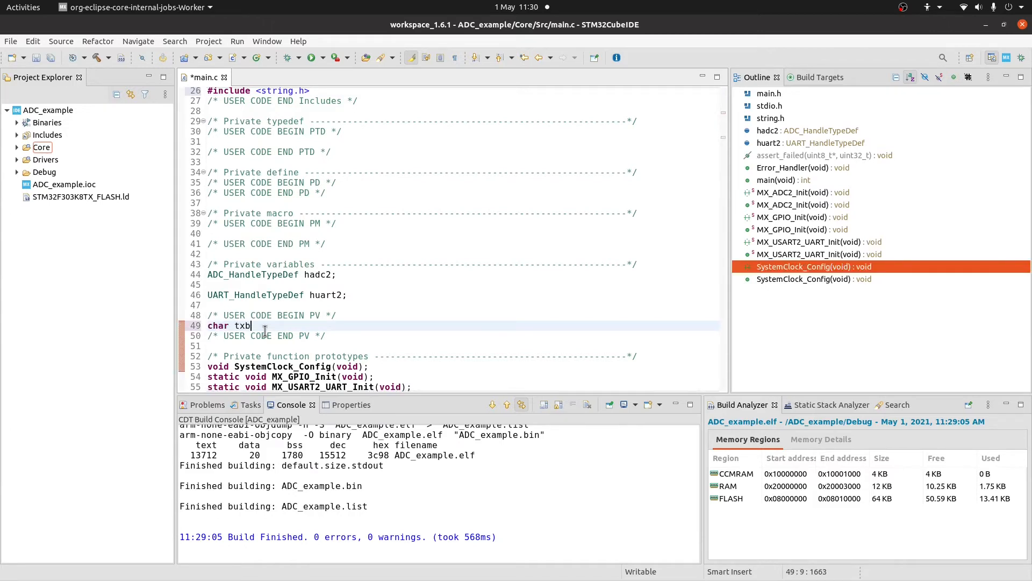
type("uf[2]")
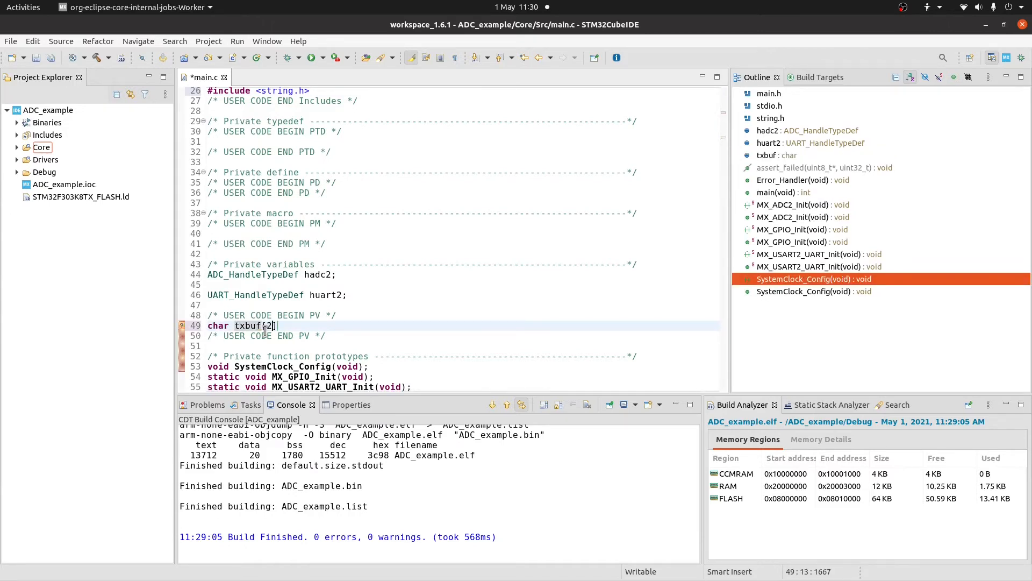
type("5;")
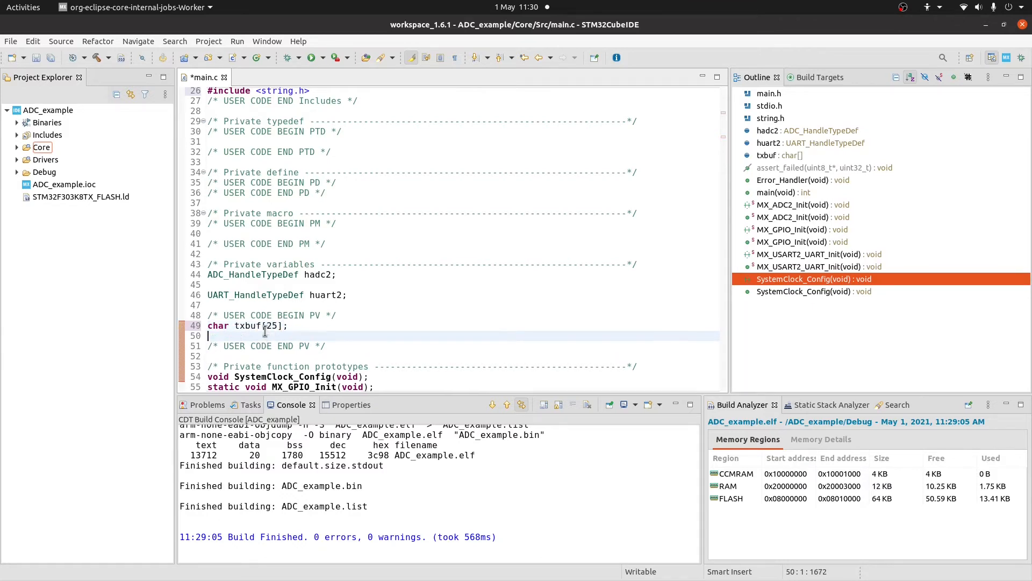
type("u")
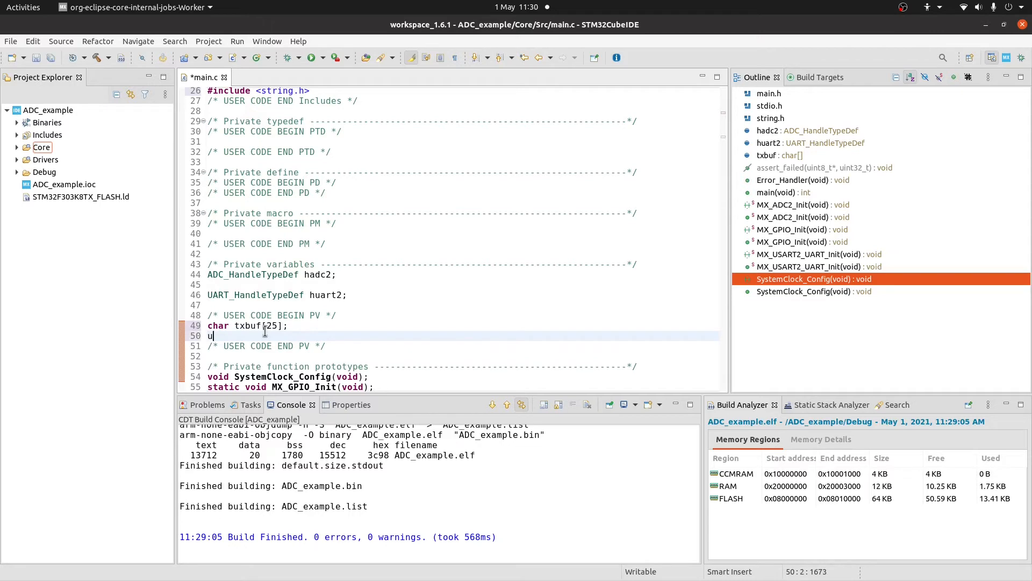
type("int32_t")
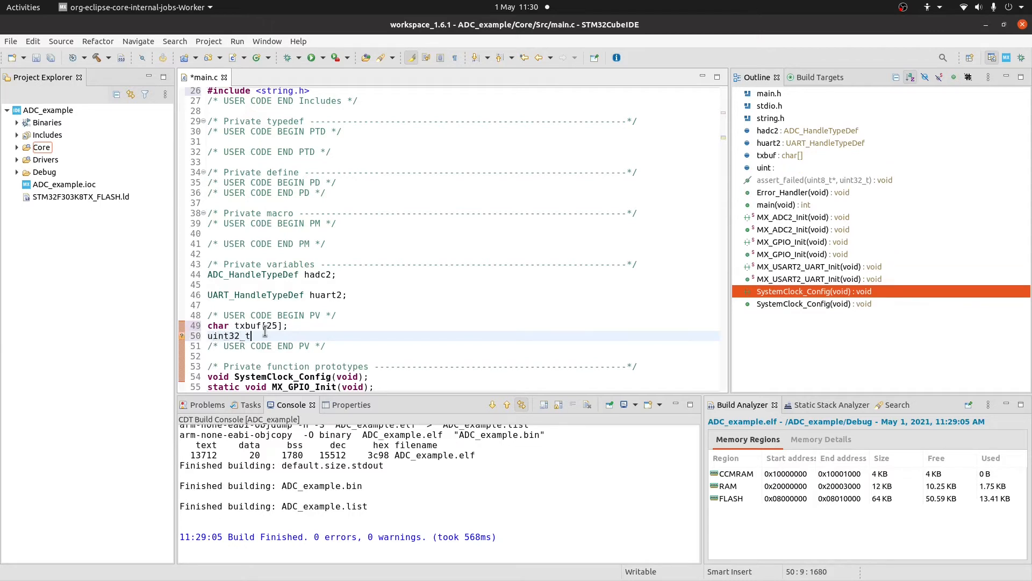
type("adc_result;")
type("char")
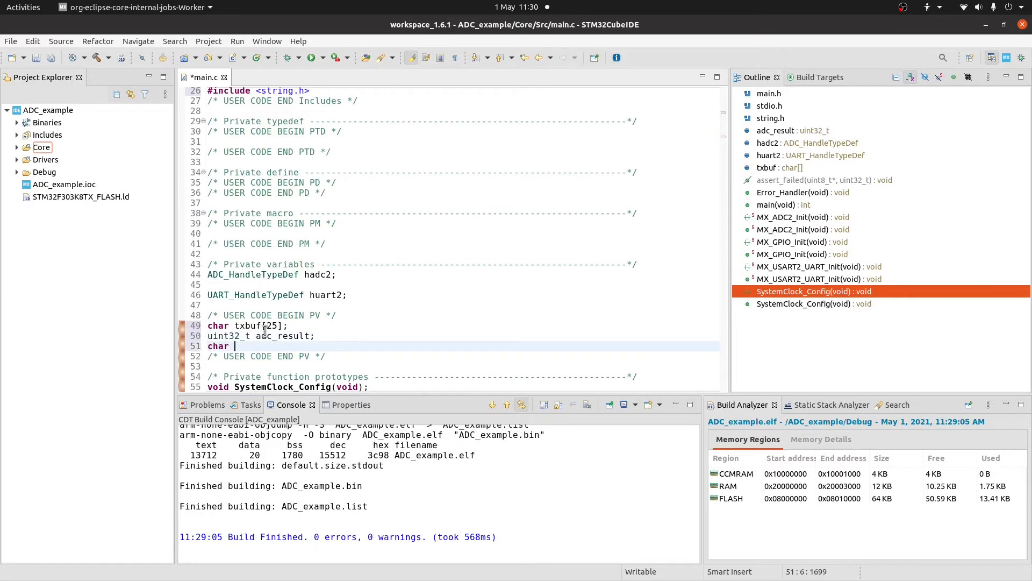
type("adc_valid")
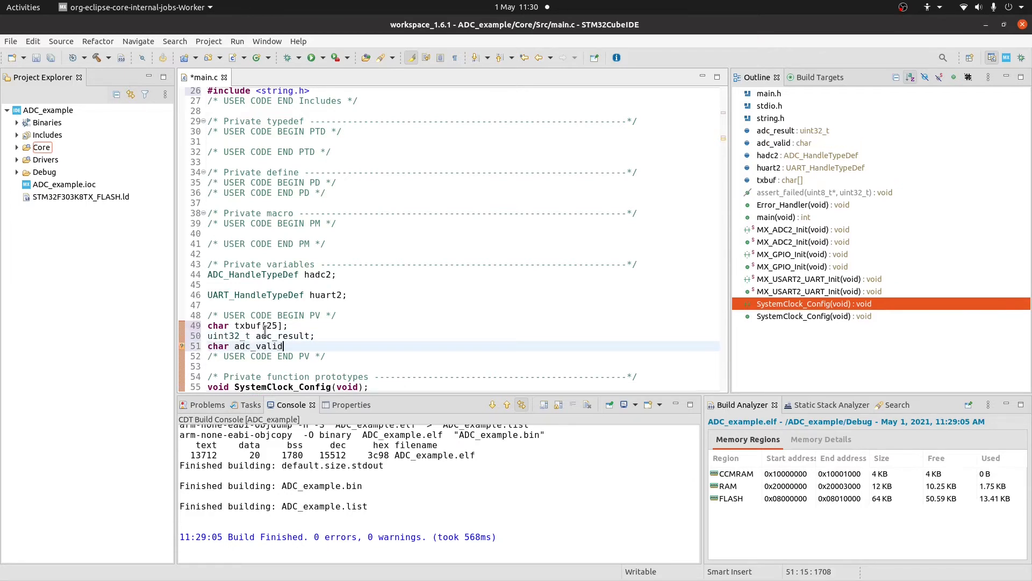
type(";")
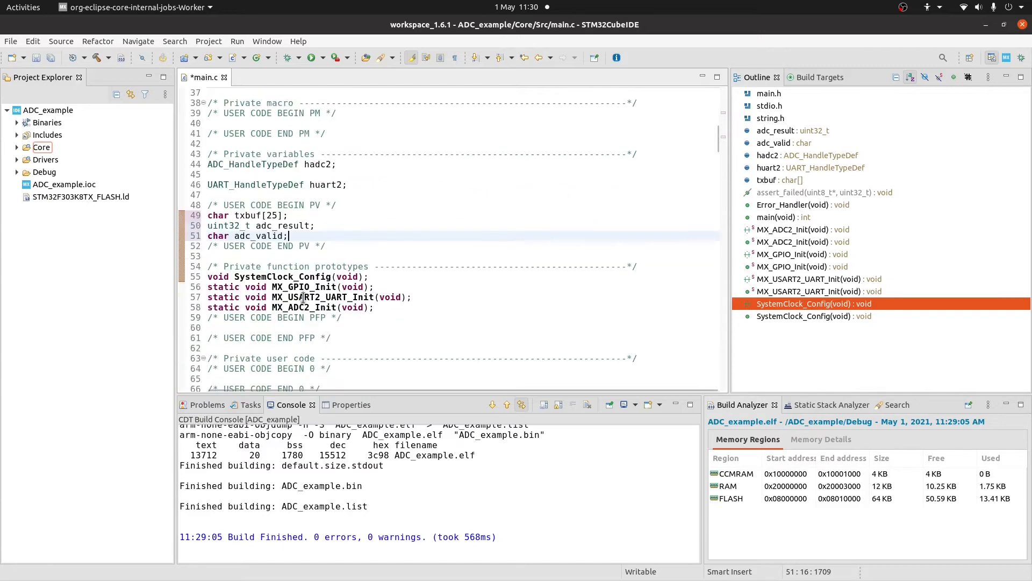
Call HAL_ADC_Start_IT(&hadc2) in user code section 2 after peripheral initialisation.
scroll("down", 3)
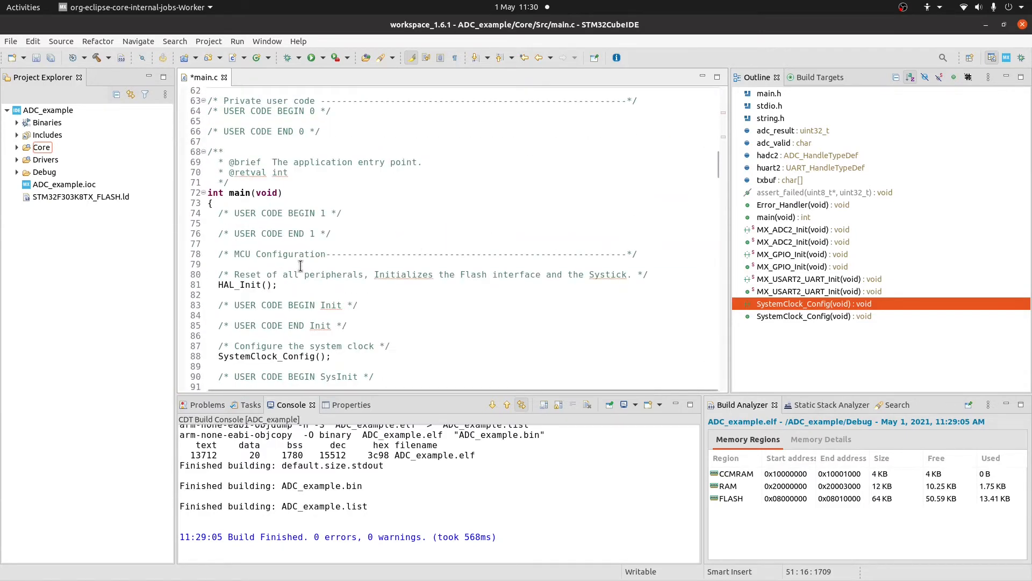
scroll("down", 3)
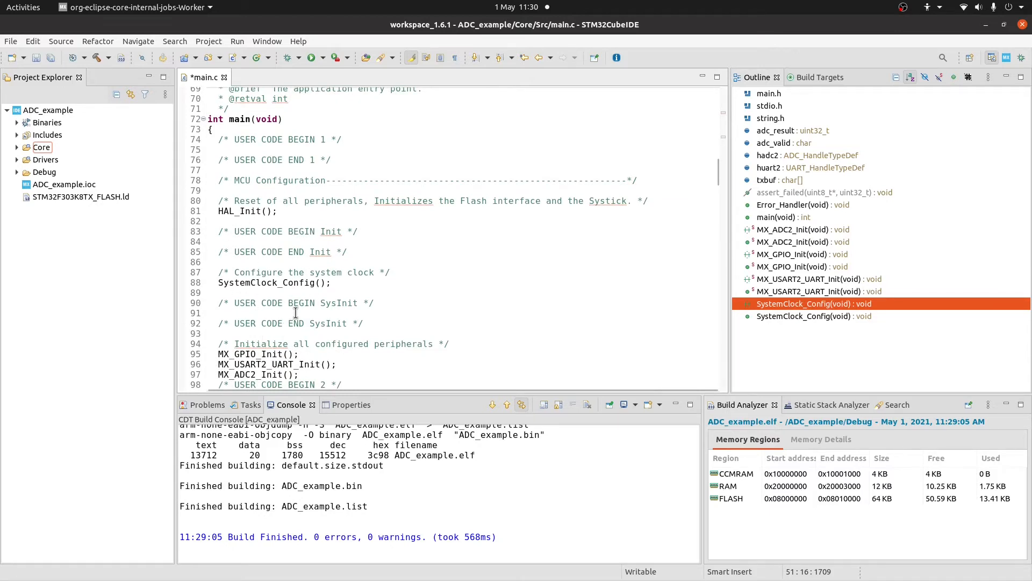
scroll("down", 3)
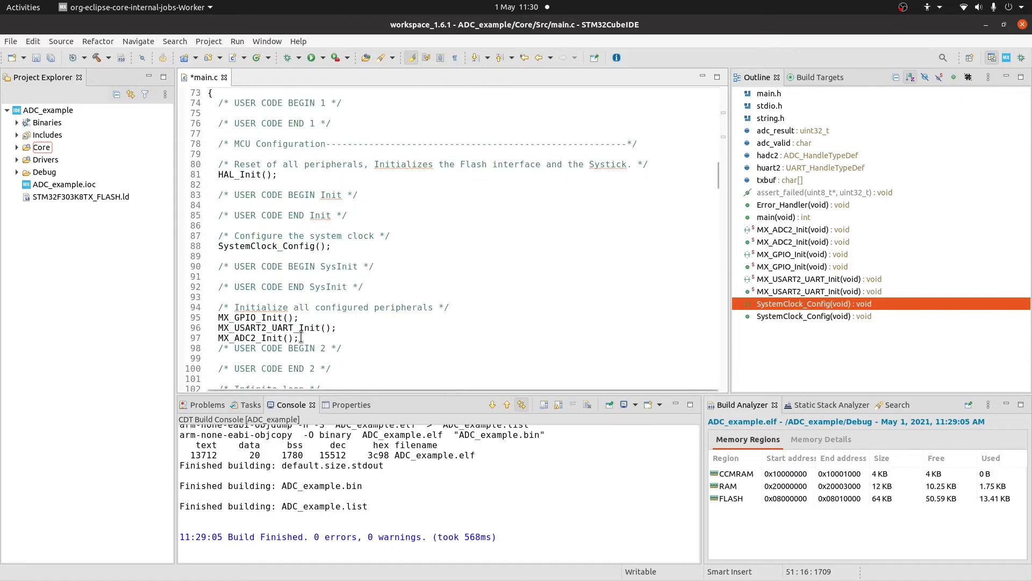
scroll("down", 3)
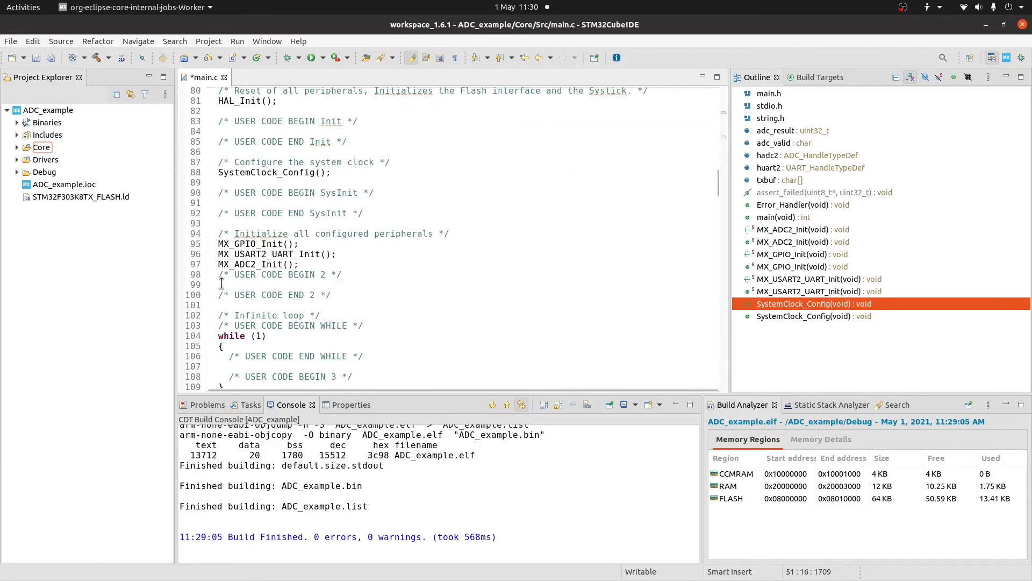
left_click(243, 285)
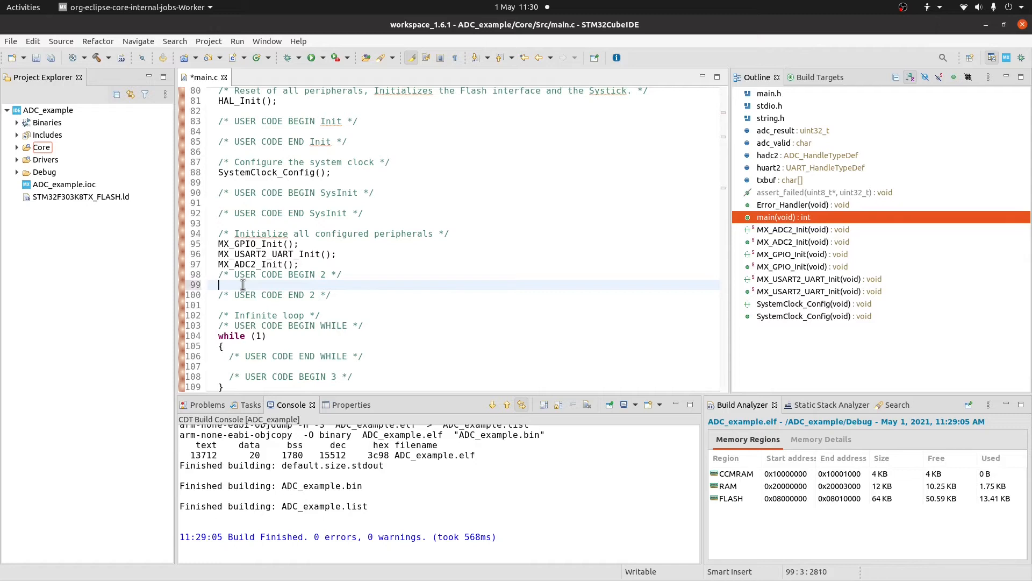
type("hal_I")
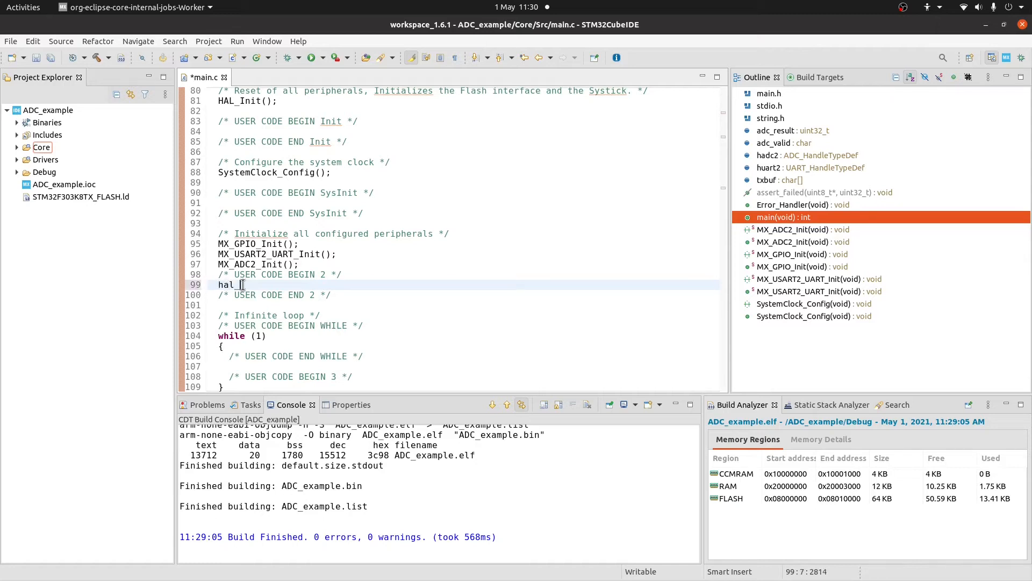
type("adc_")
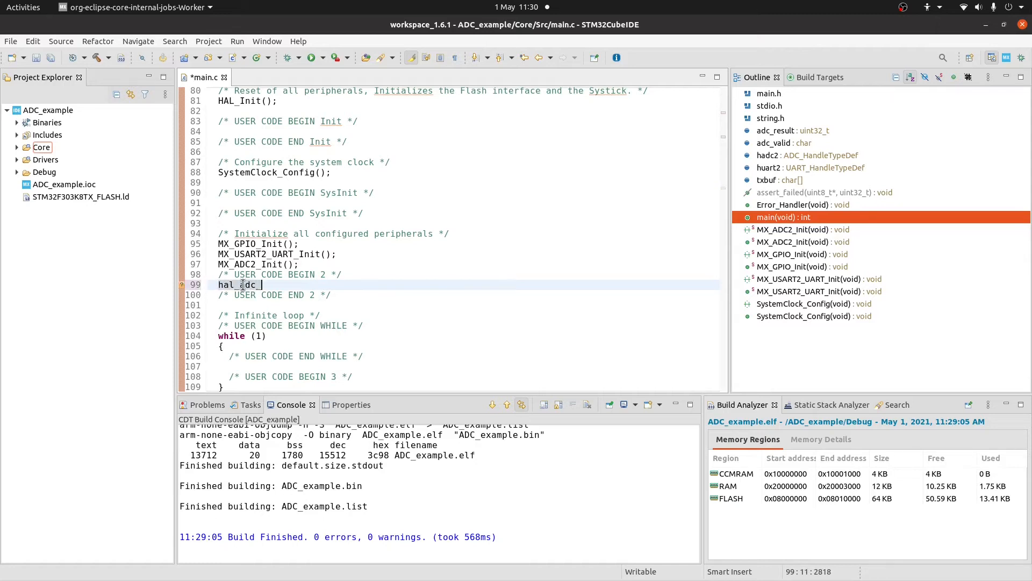
type("start")
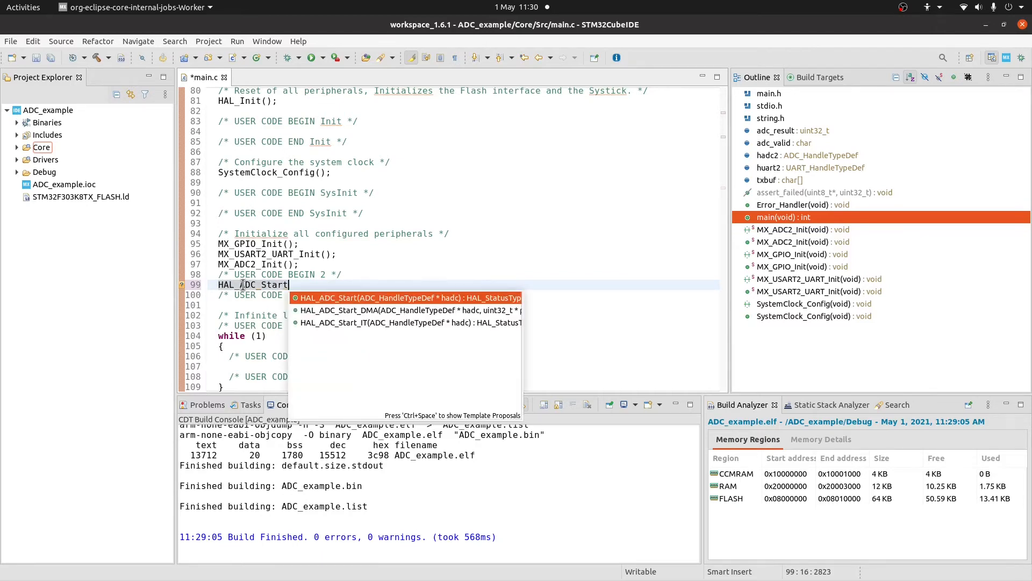
left_click(409, 323)
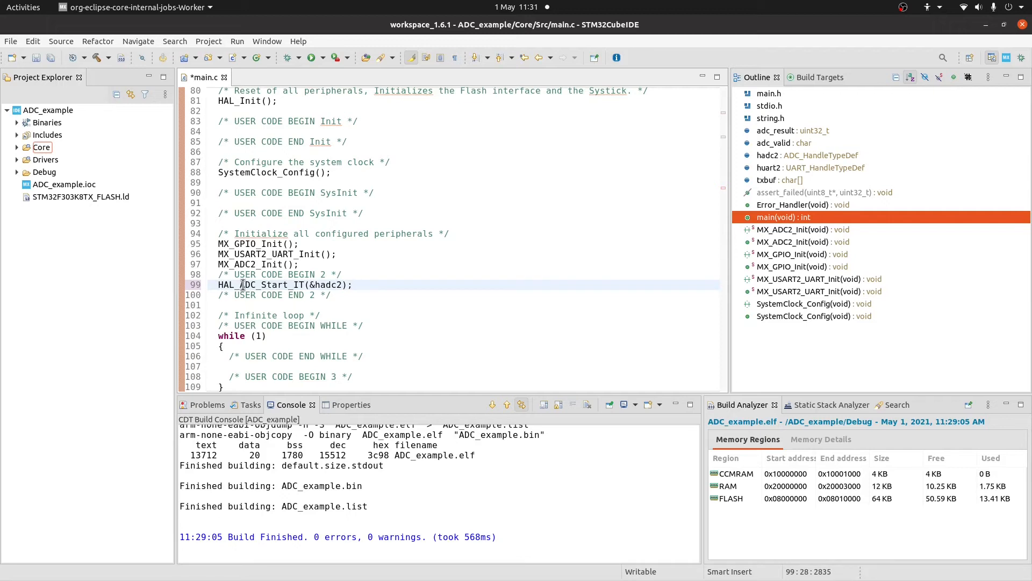
type(";")
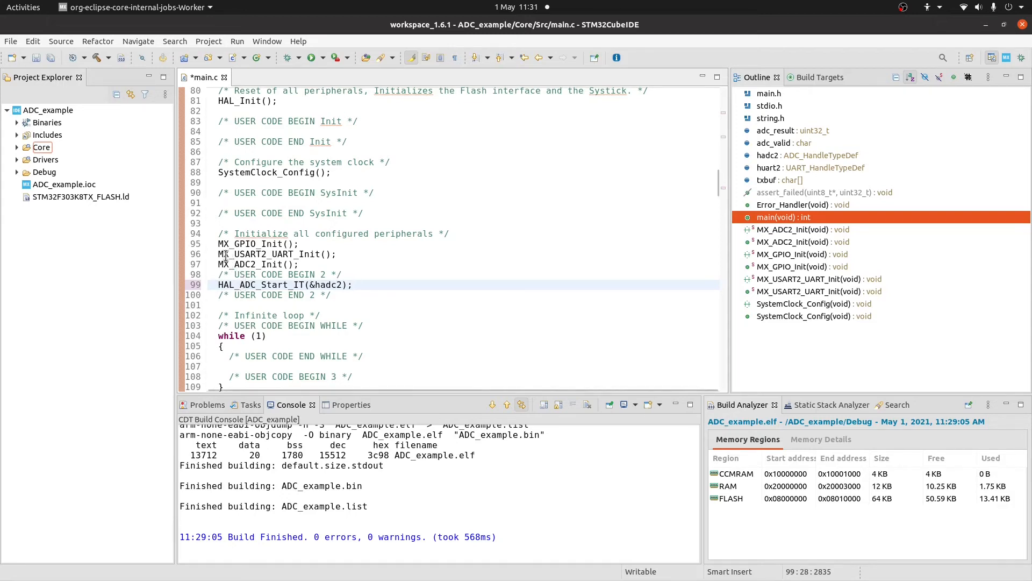
scroll("down", 3)
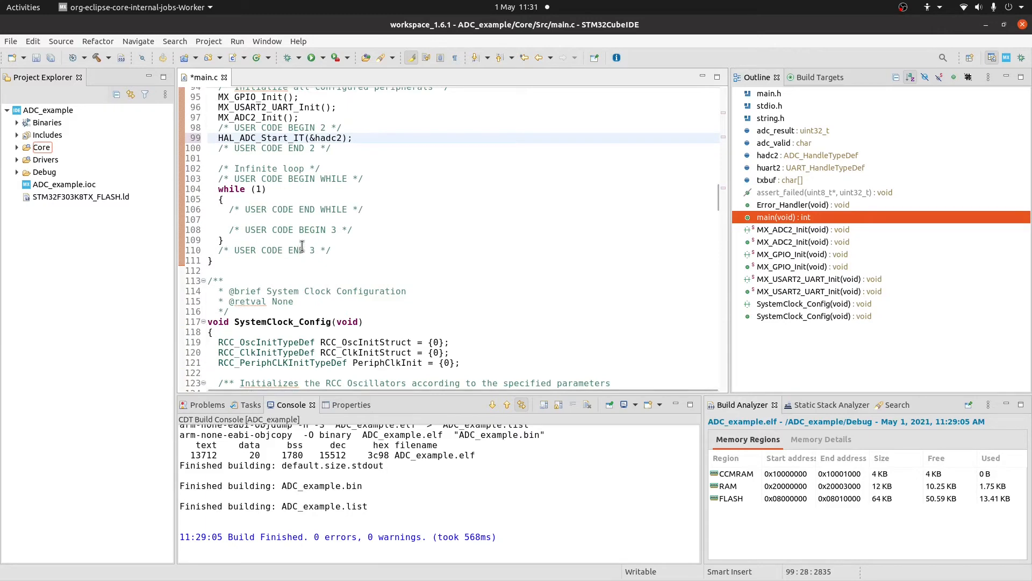
scroll("down", 3)
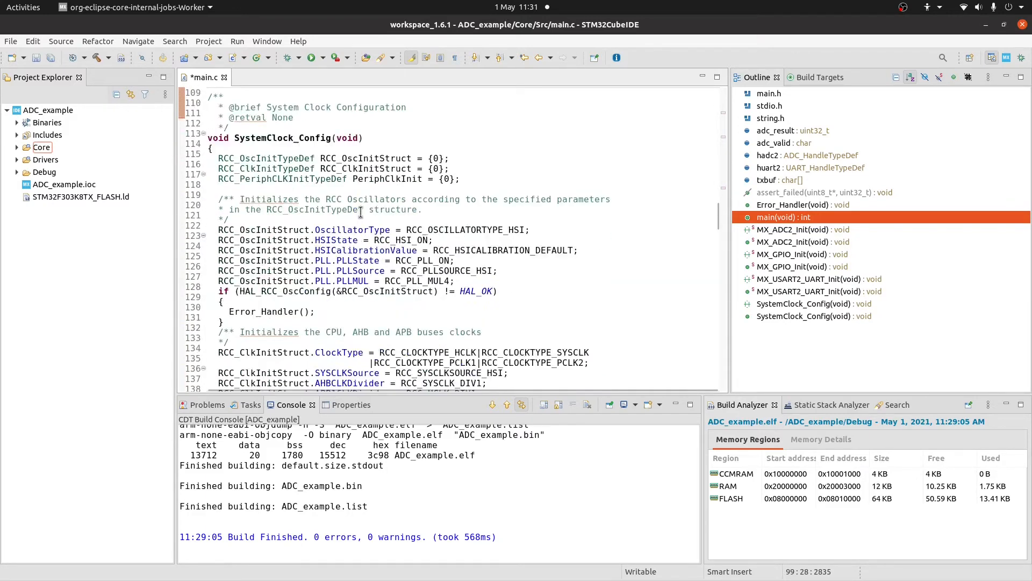
scroll("down", 3)
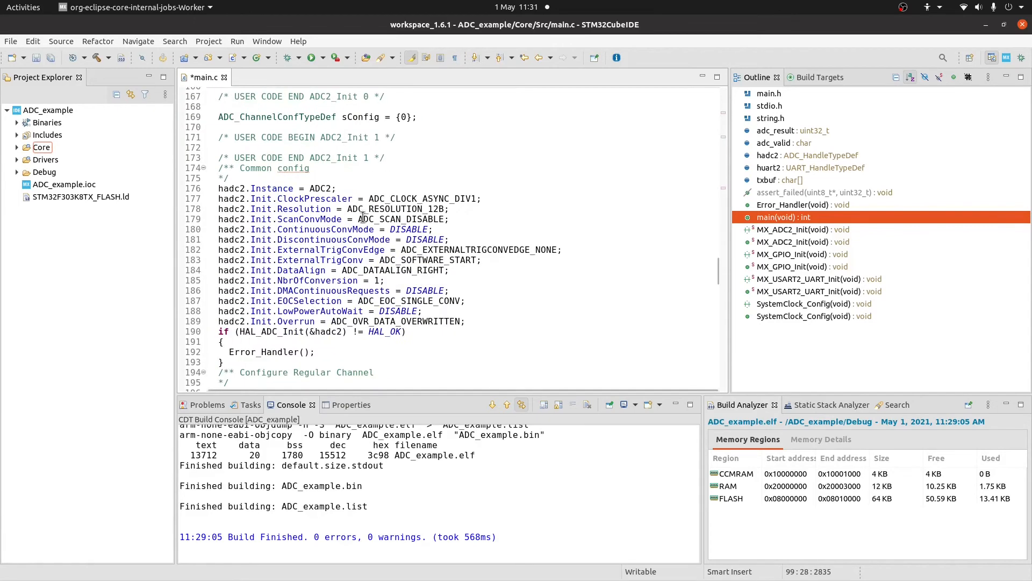
scroll("down", 3)
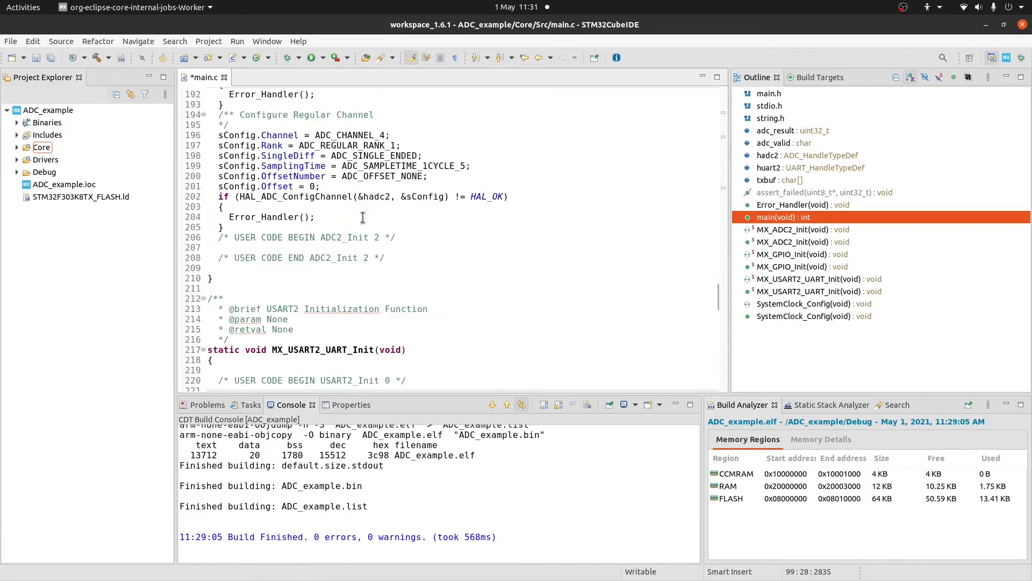
scroll("down", 3)
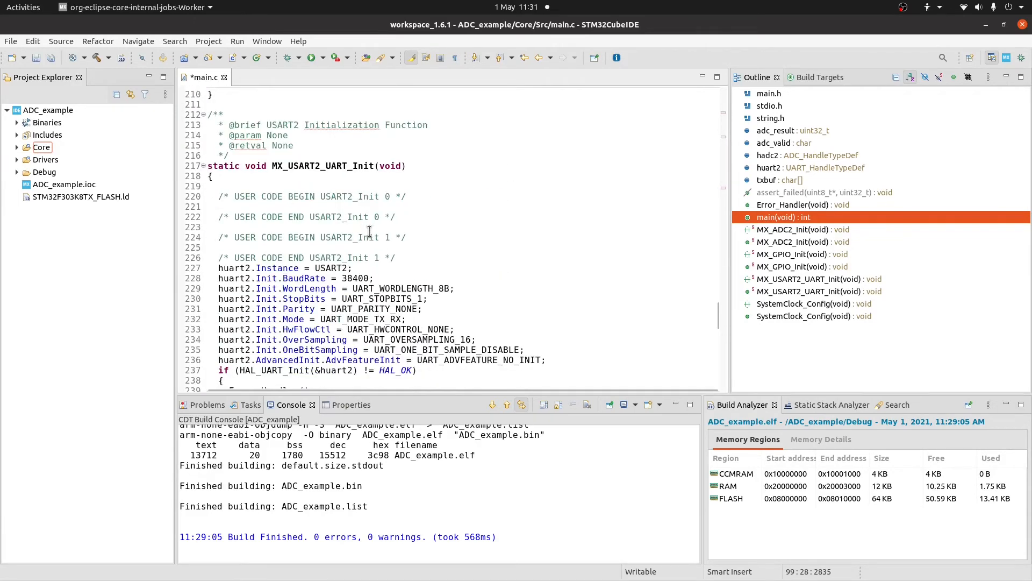
scroll("down", 3)
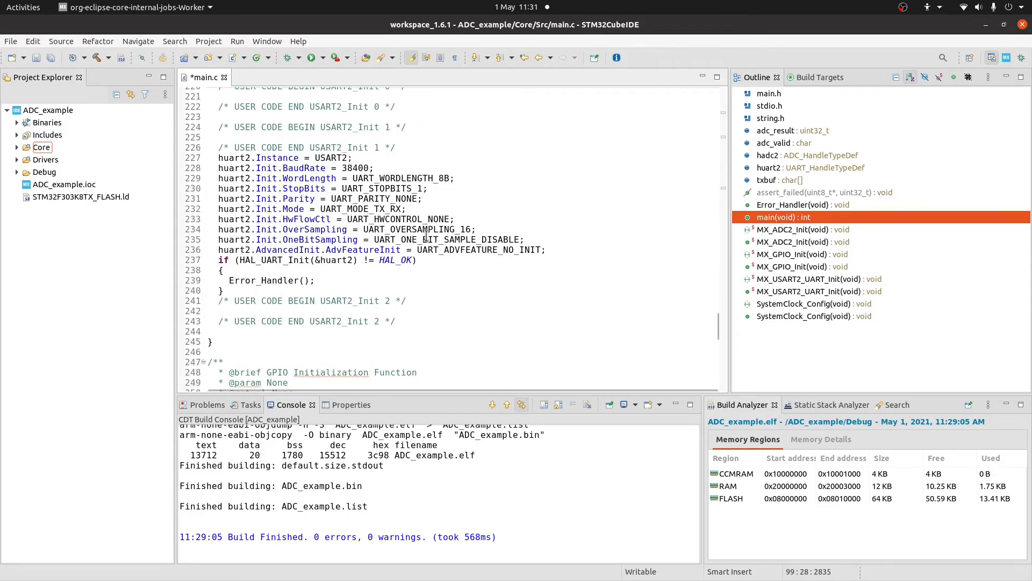
scroll("down", 3)
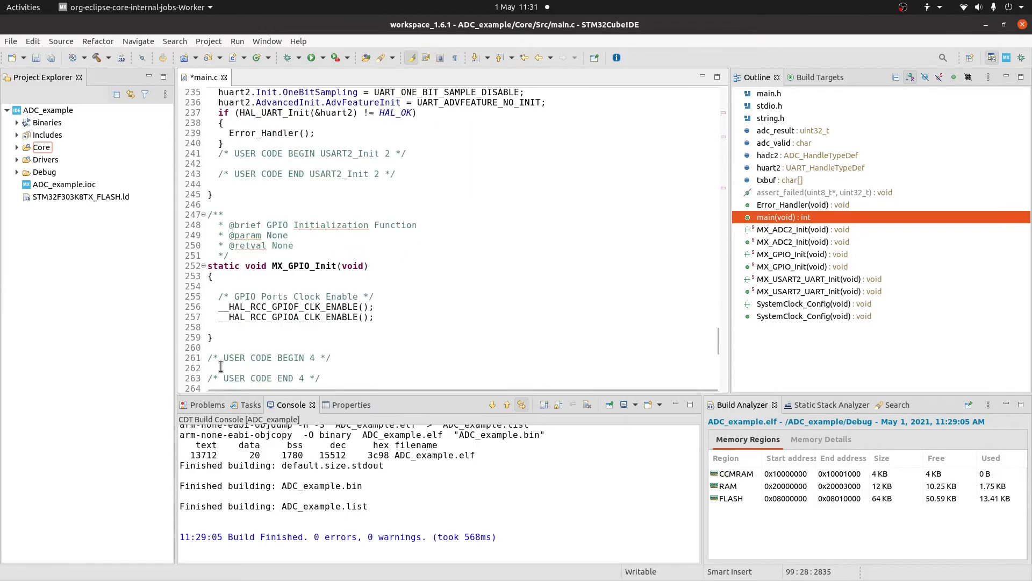
Define HAL_ADC_ConvCpltCallback with a check that the handle is &hadc2.
type("HAL_ADC_ConvCpltCallback(ADC_HandleTypeDef*)")
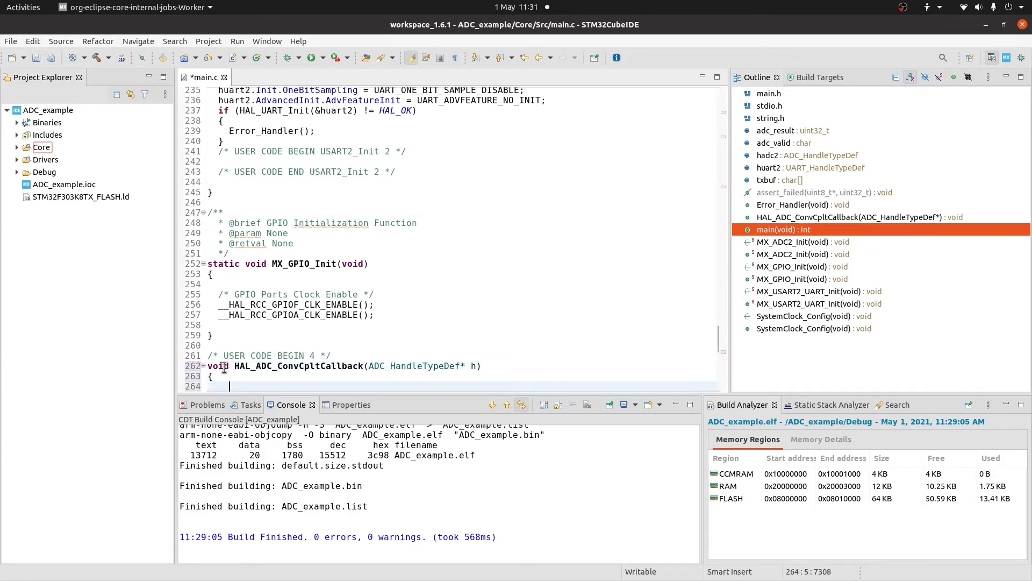
type("if ()")
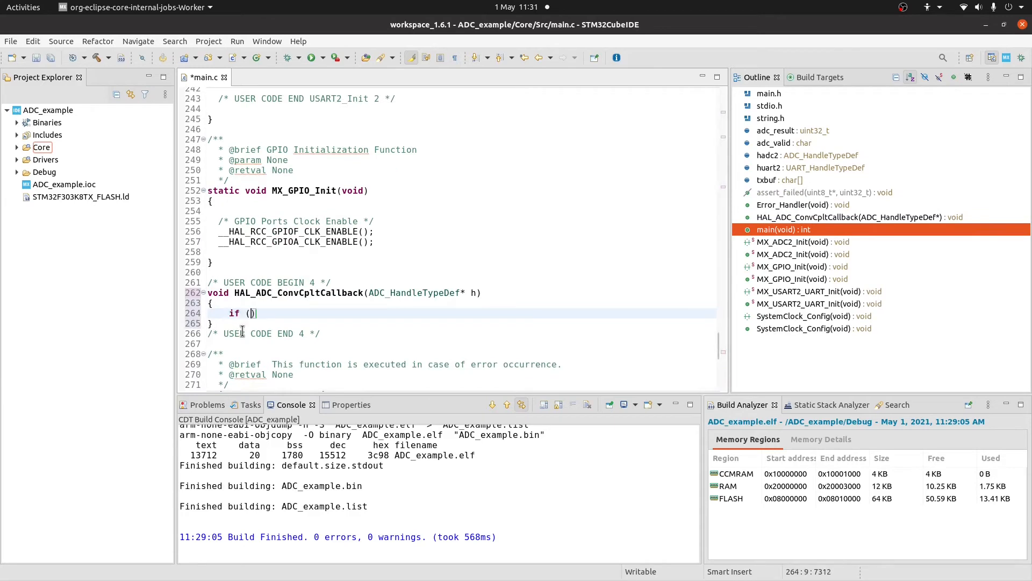
type("h ==")
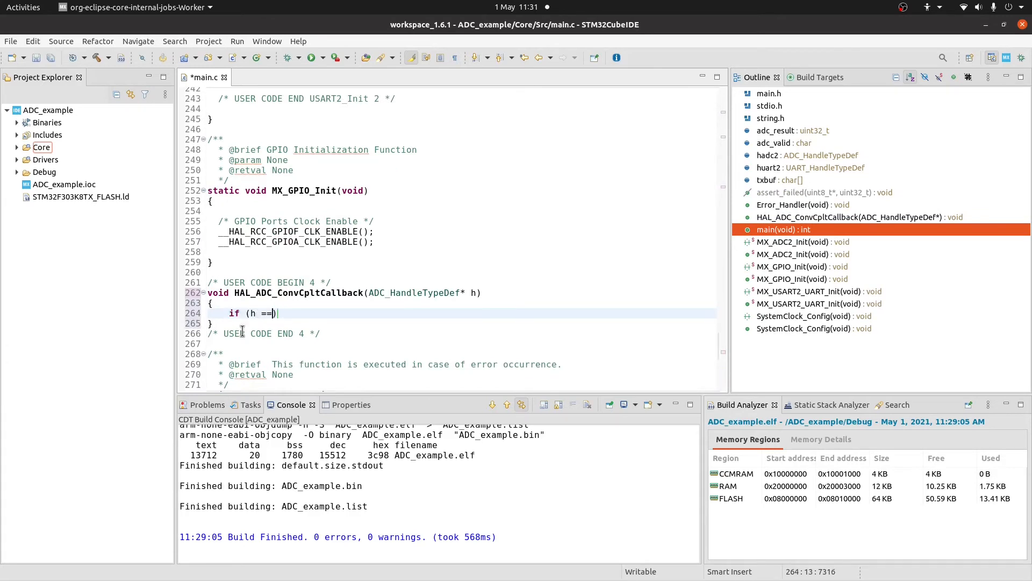
type("&h")
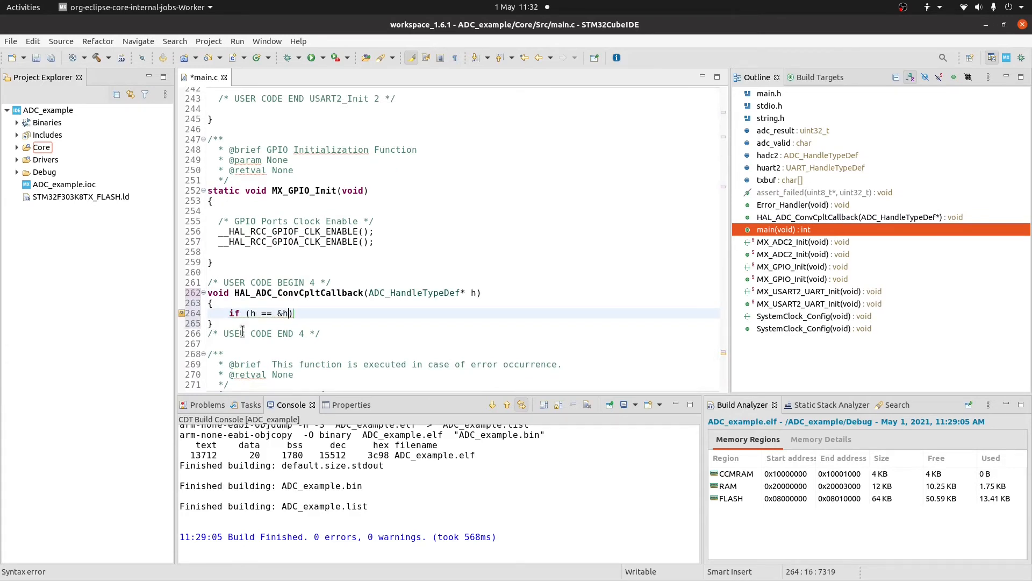
type("adc2")
type("{")
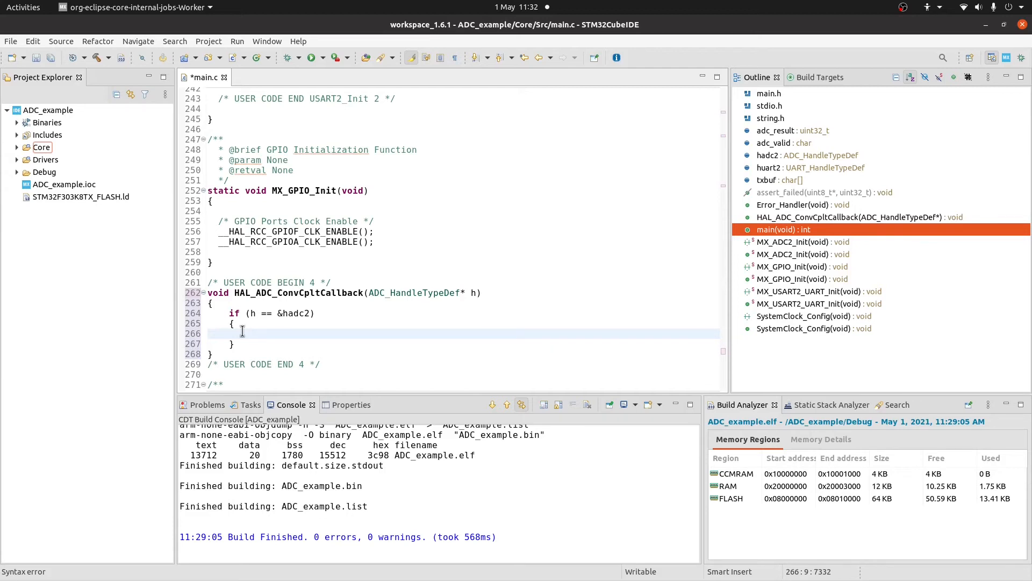
Store HAL_ADC_GetValue(&hadc2) in adc_result and set adc_valid = 1 inside the callback.
type("a")
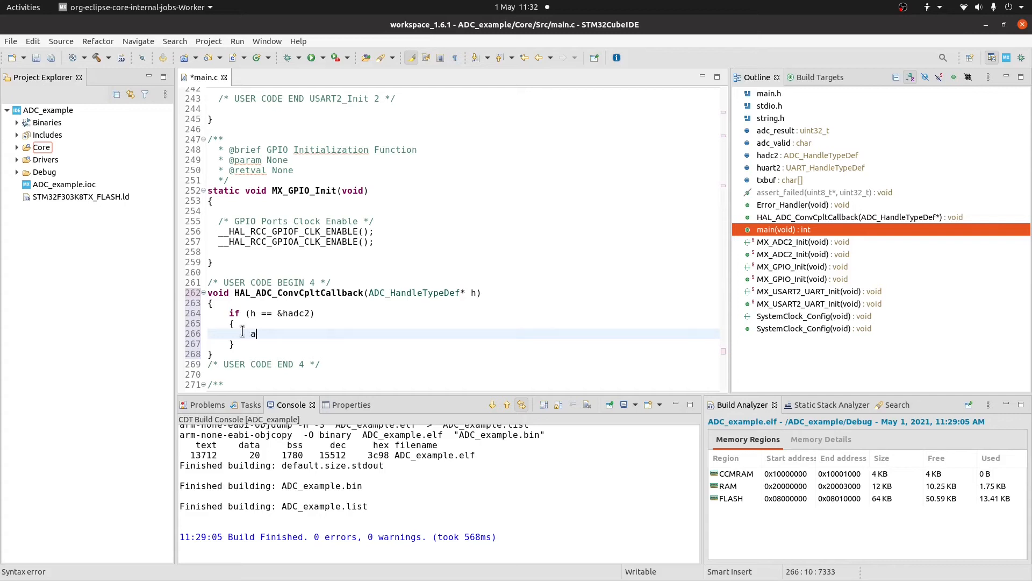
type("dc_")
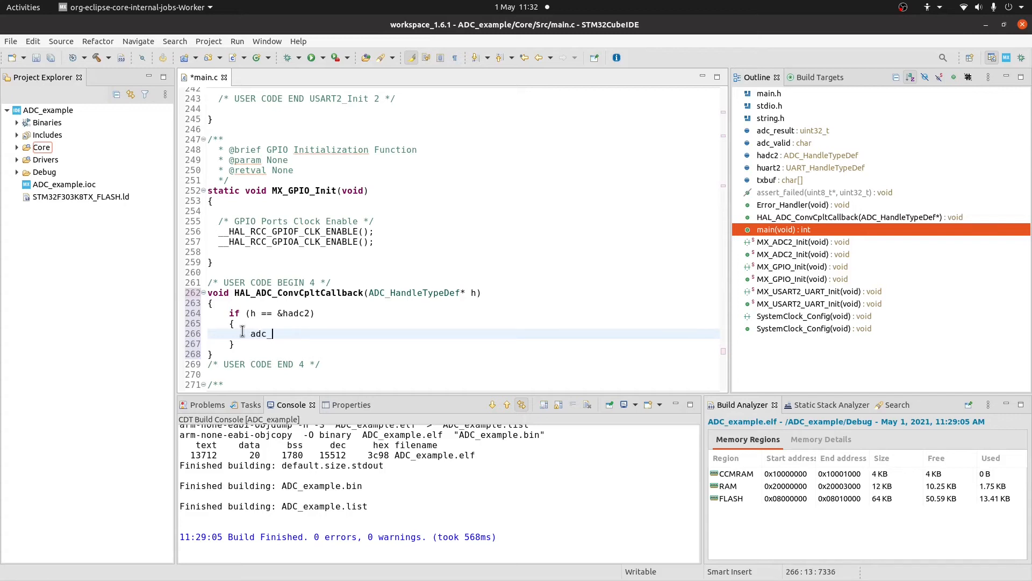
type("result =")
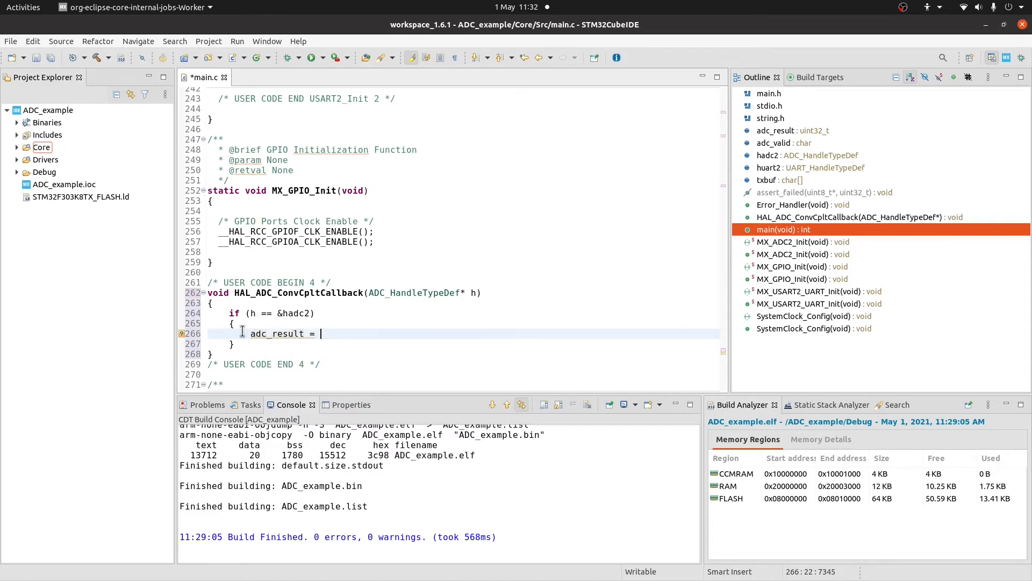
type("hal_adc")
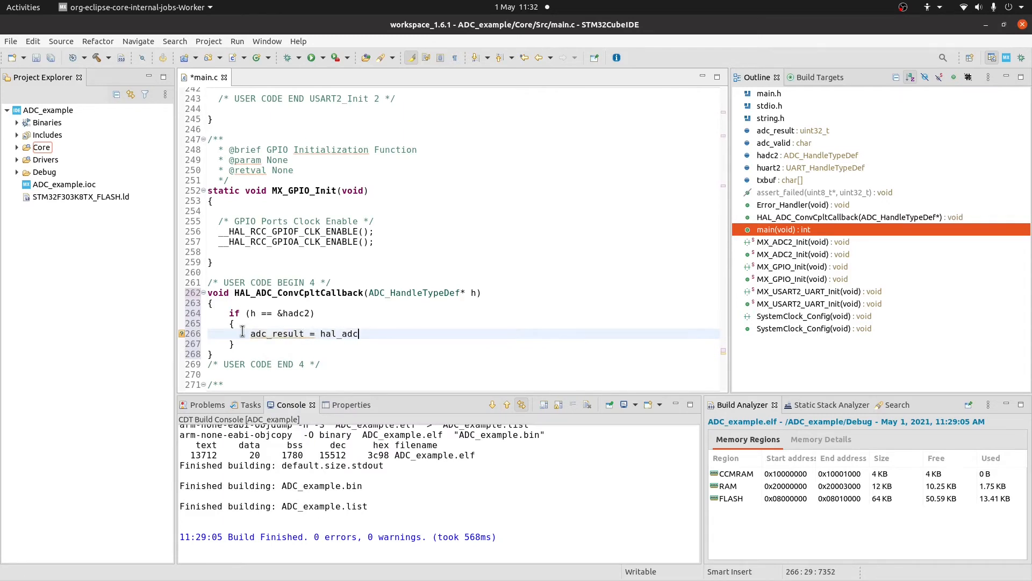
type("HAL_ADC_GetValue(h")
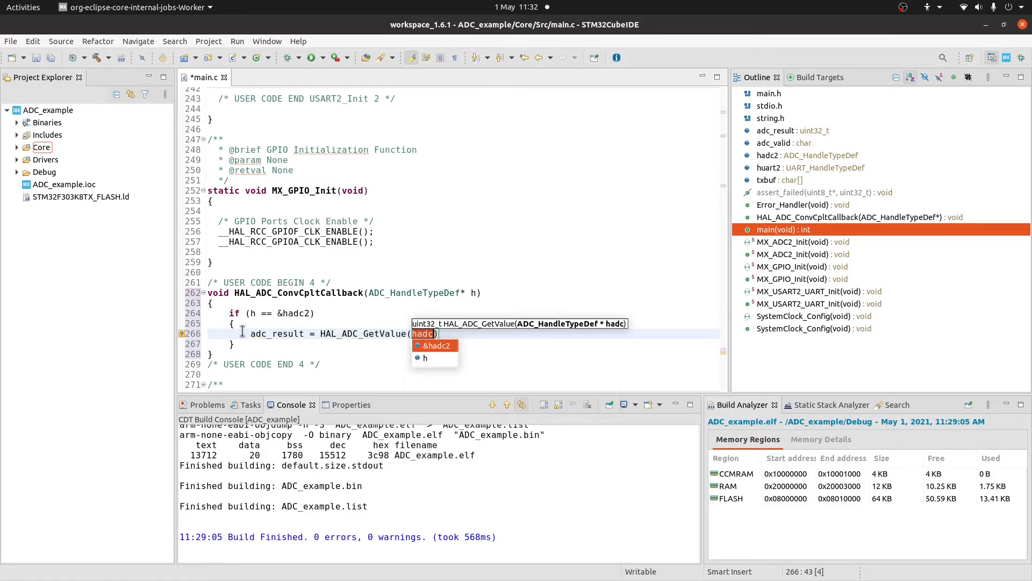
left_click(435, 346)
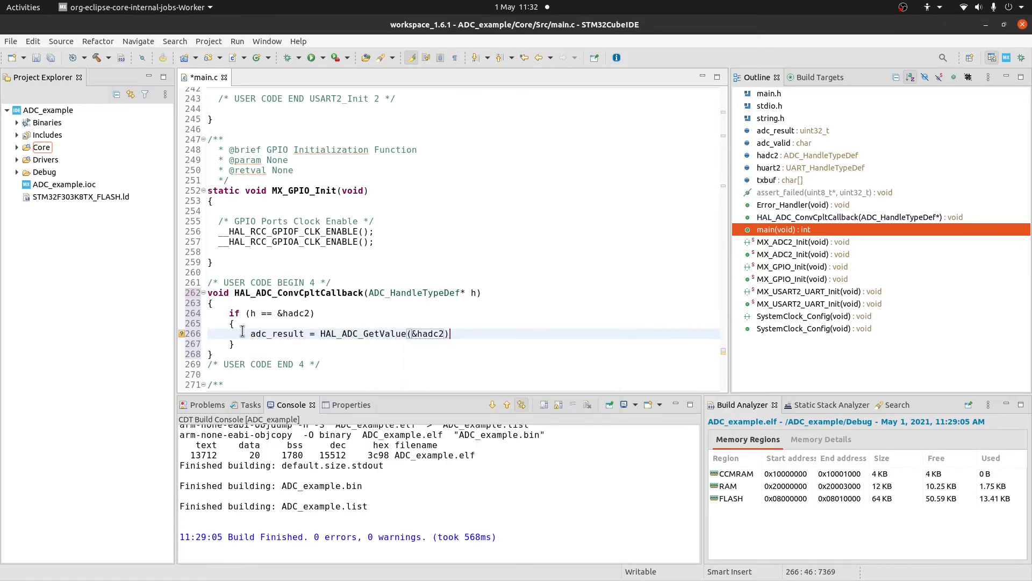
type(";")
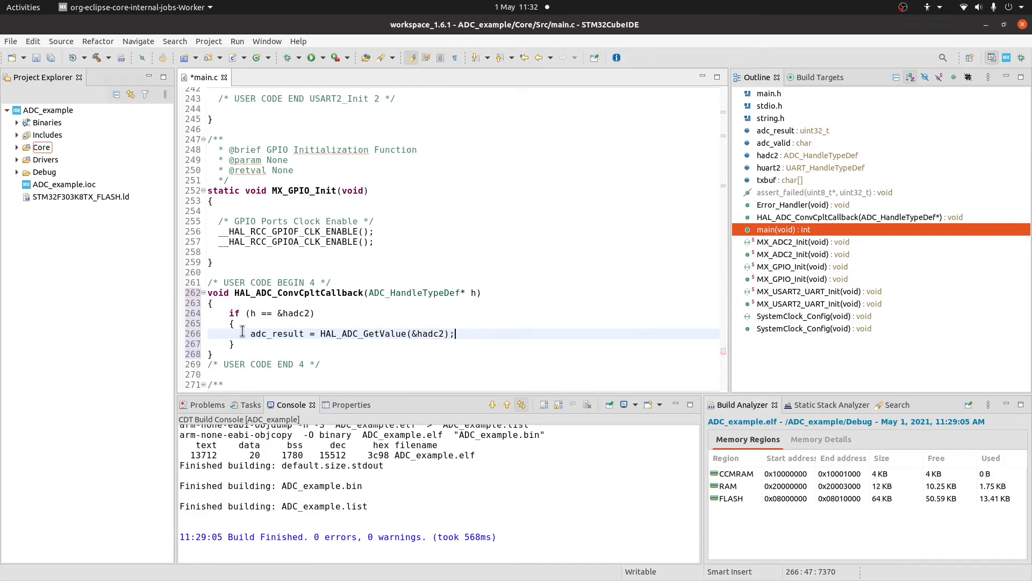
type("ad")
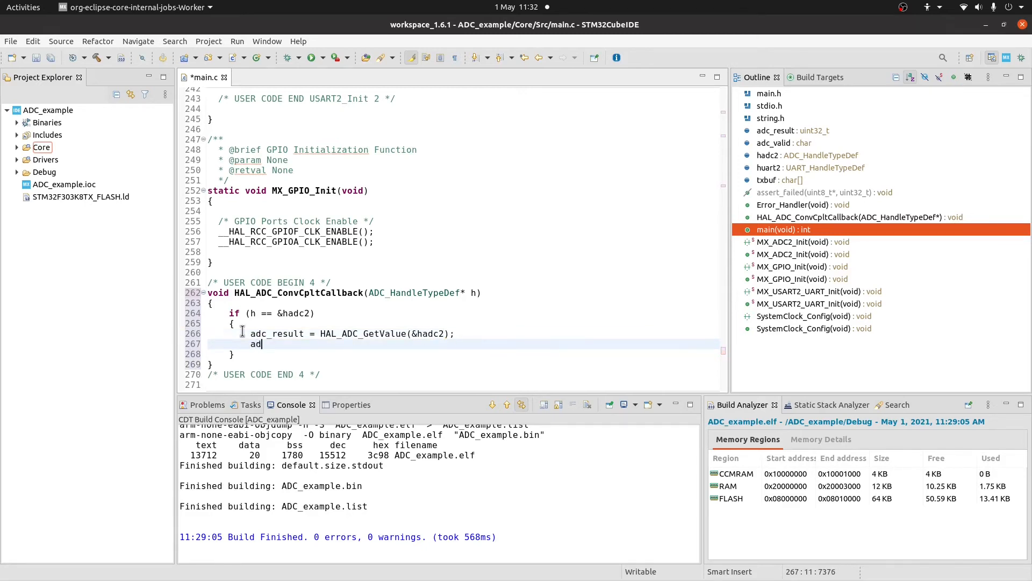
type("c_valid = t")
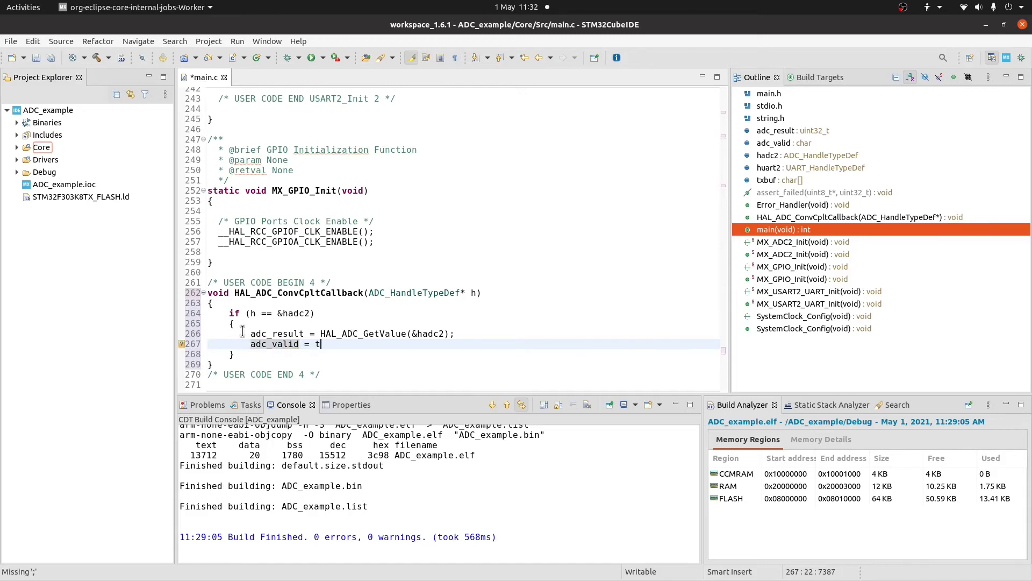
type("1;")
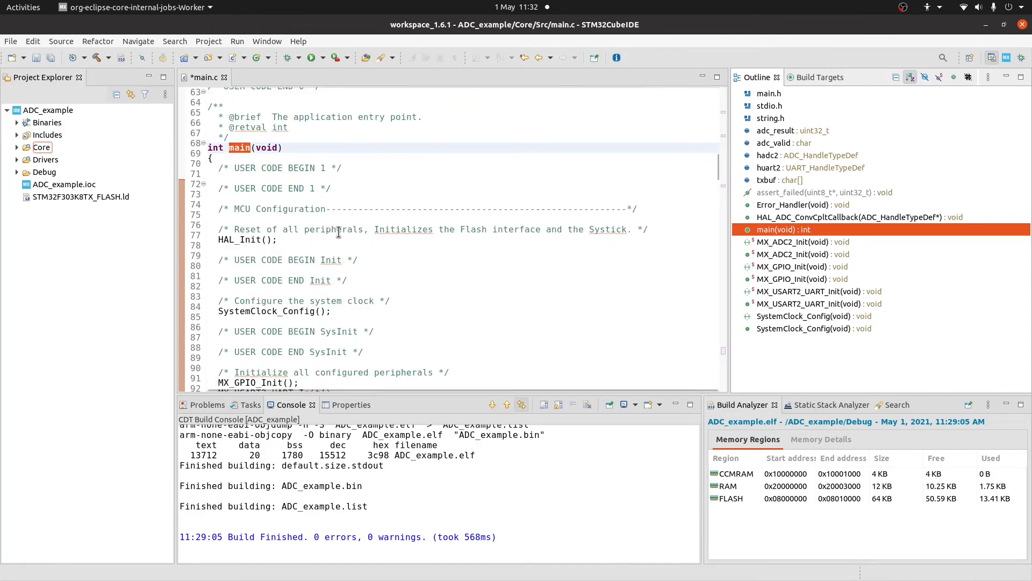
Start an if (adc_valid == 1) block after the USER CODE BEGIN 3 comment in the main loop.
scroll("down", 3)
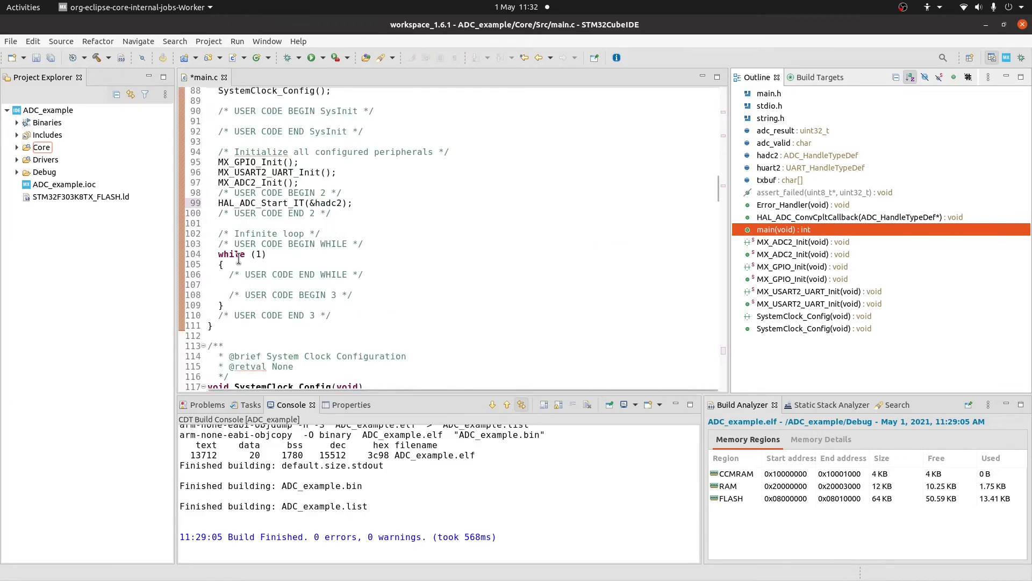
left_click_drag(230, 295, 297, 314)
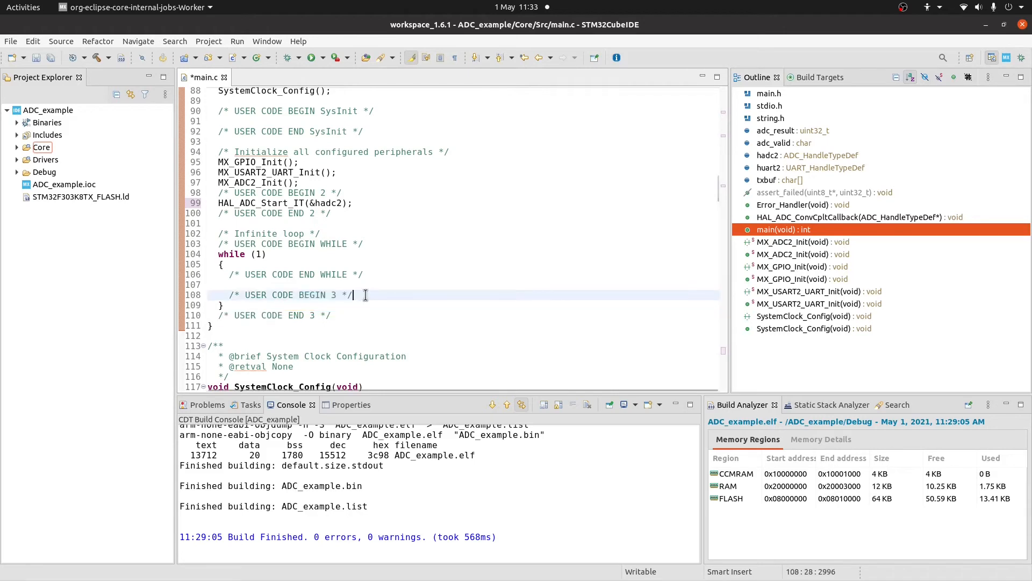
type("if (")
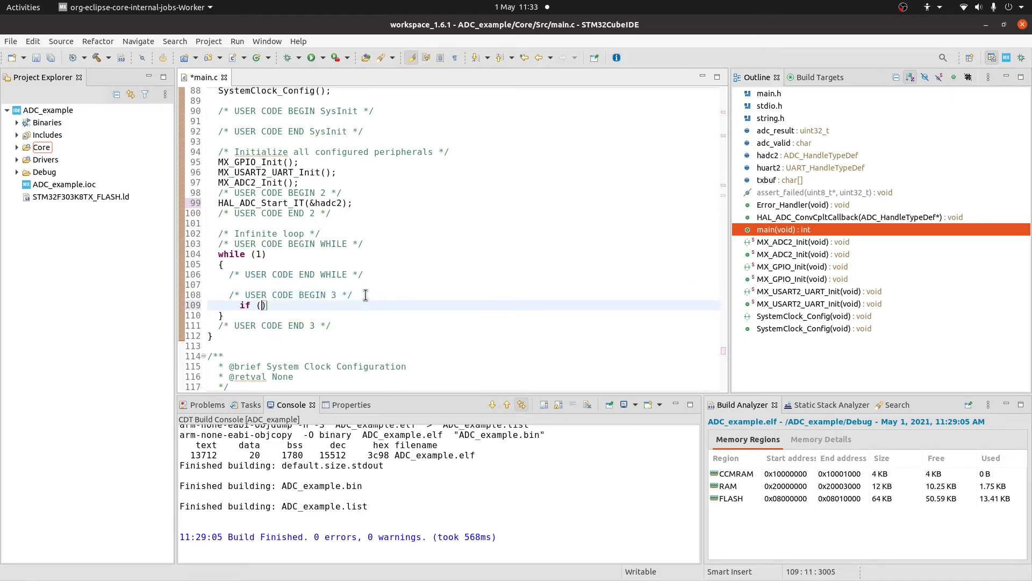
type("adc_valid == 1")
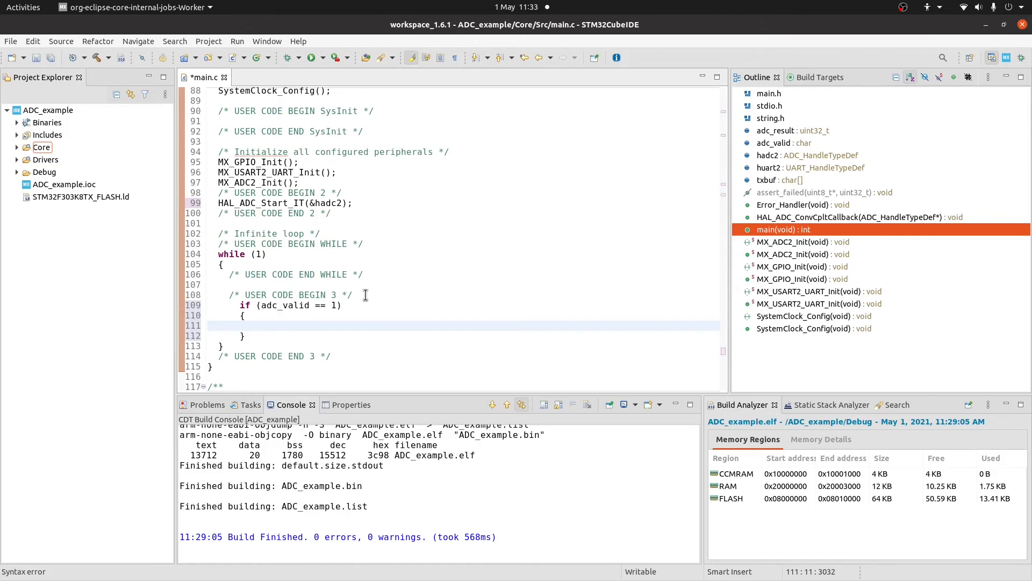
Format adc_result into txbuf with sprintf as "ADC= %d\r\n" using an (int) cast.
type("sprintf (tx")
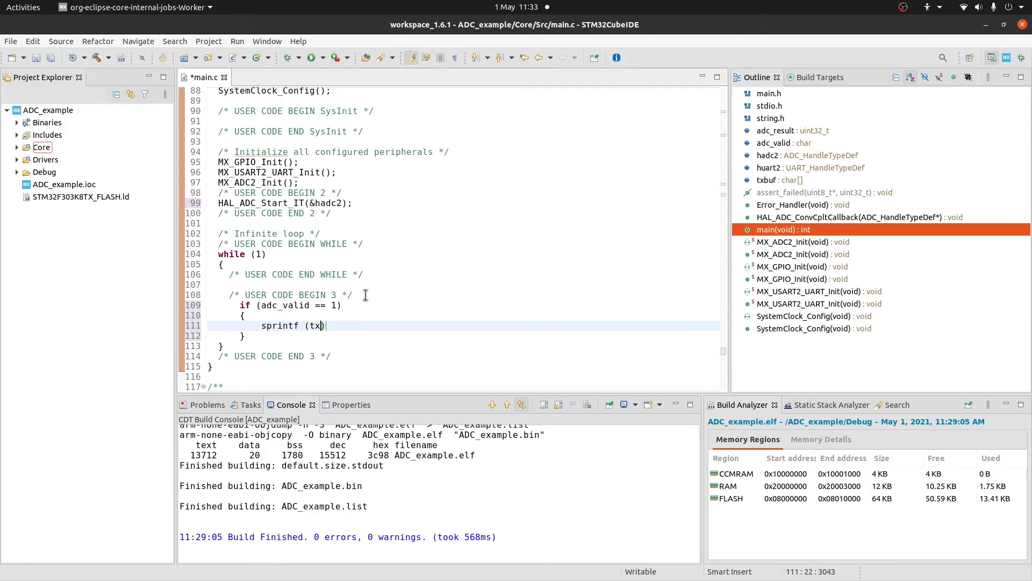
type("buf,")
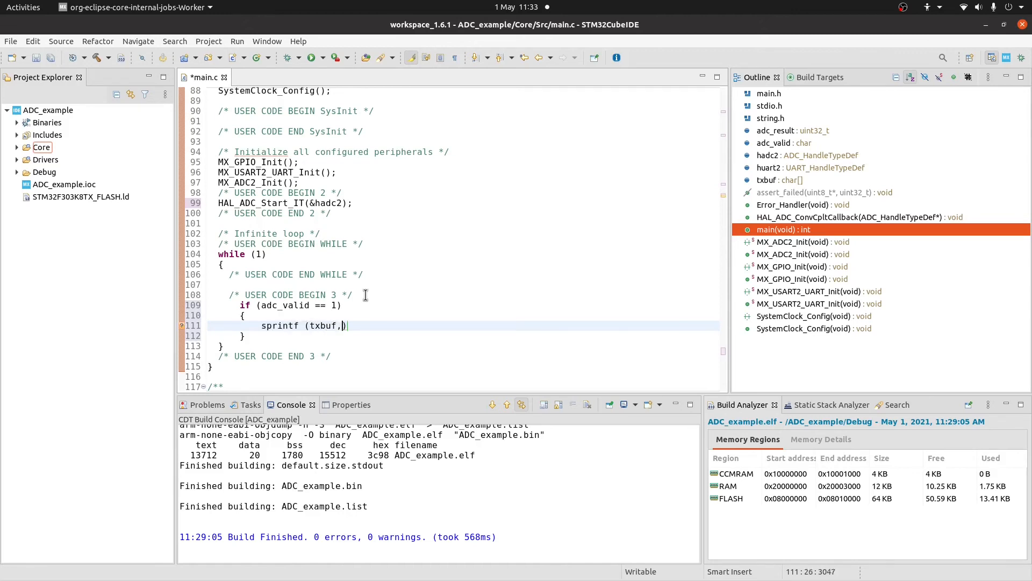
type("\"ADC\"")
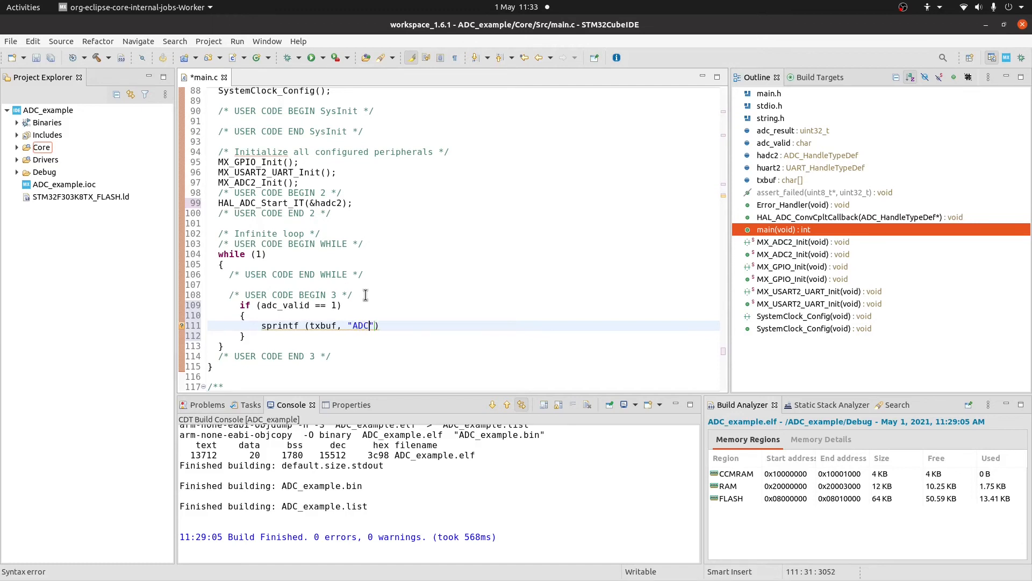
type("= %d")
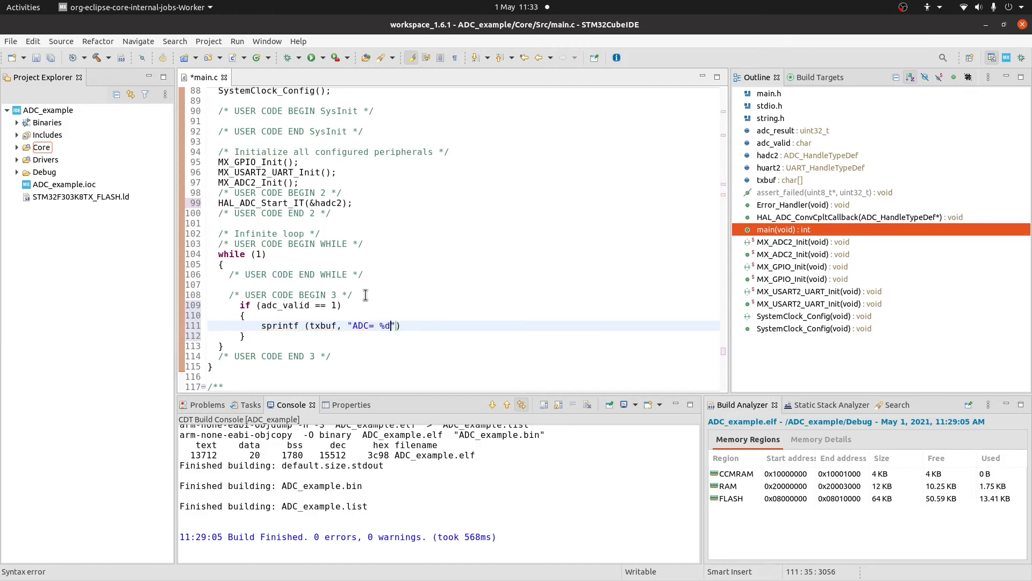
type("\\r\\n")
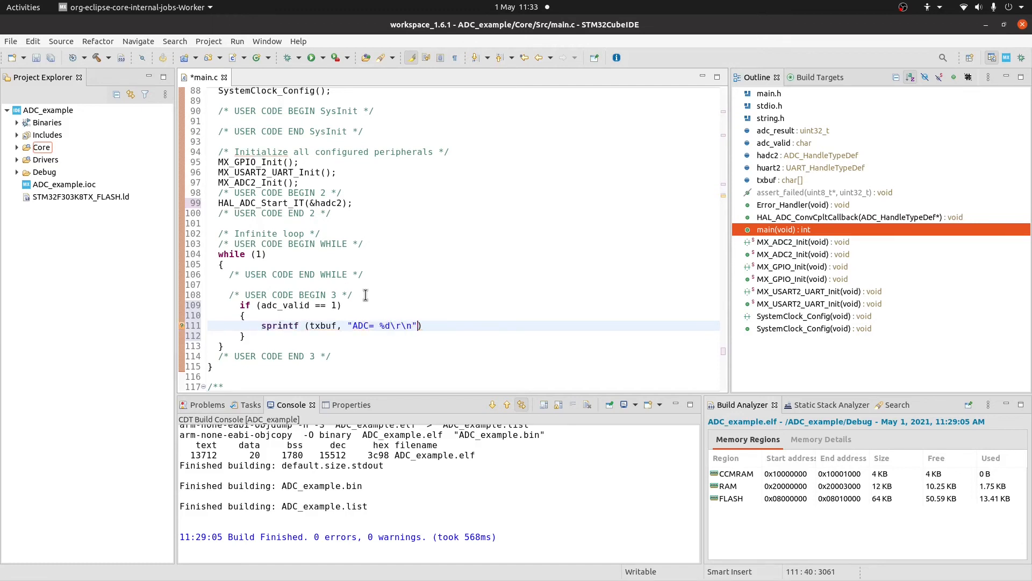
type(", adc_val")
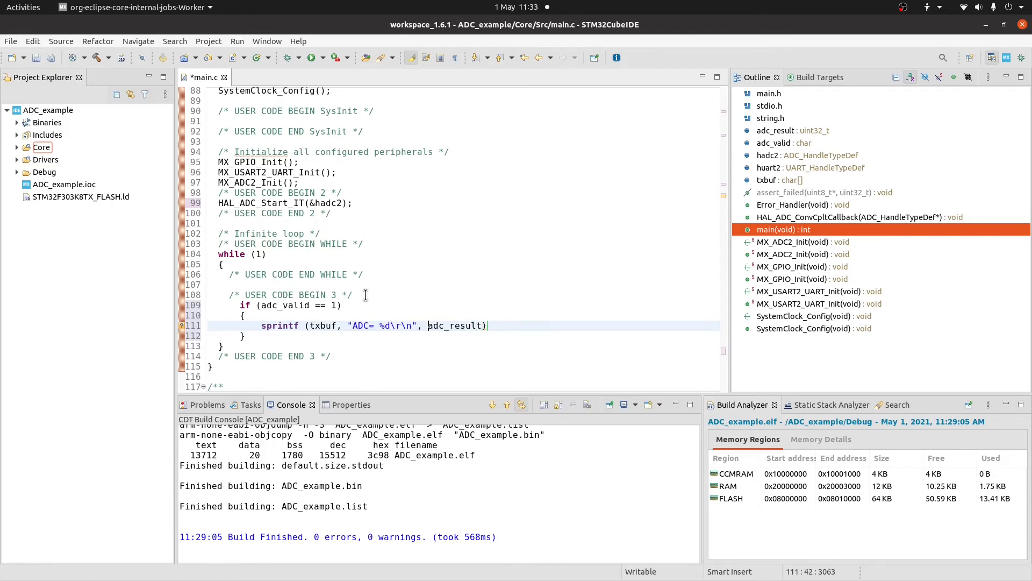
type("(int)")
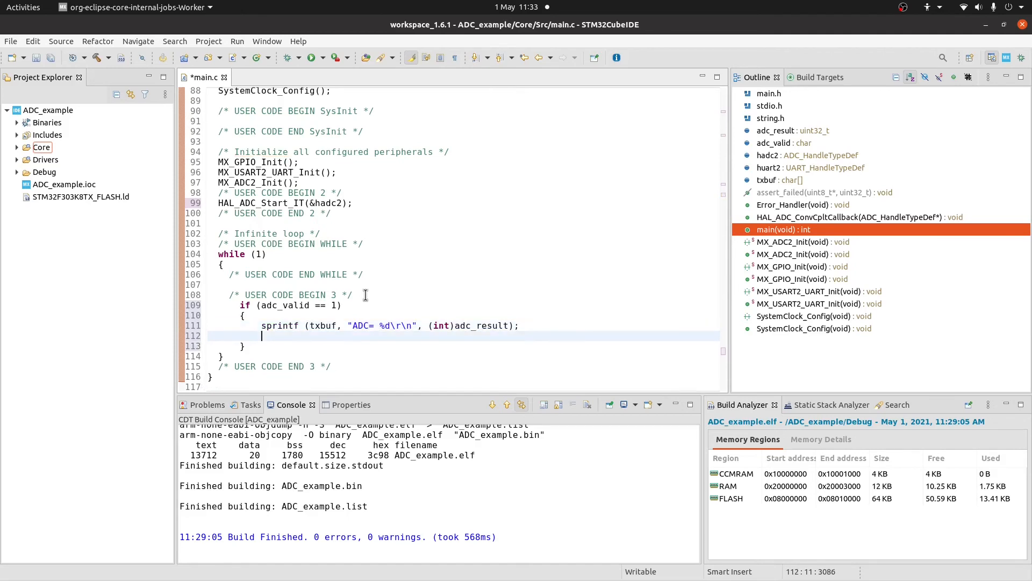
Transmit txbuf over huart2 with HAL_UART_Transmit using strlen(txbuf), HAL_MAX_DELAY and a uint8_t cast.
type("hal_uart")
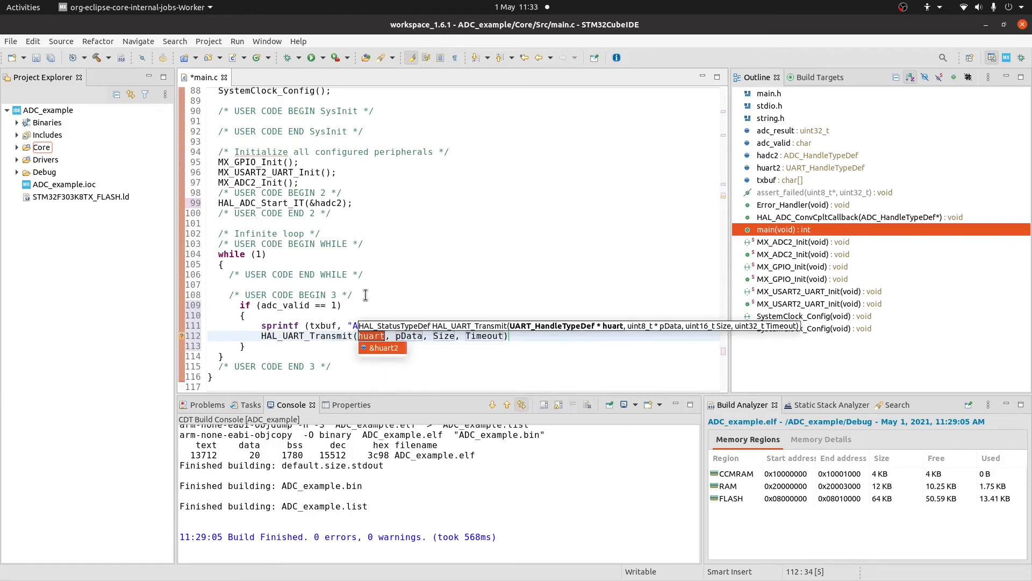
type("&huart2, txbuf, st")
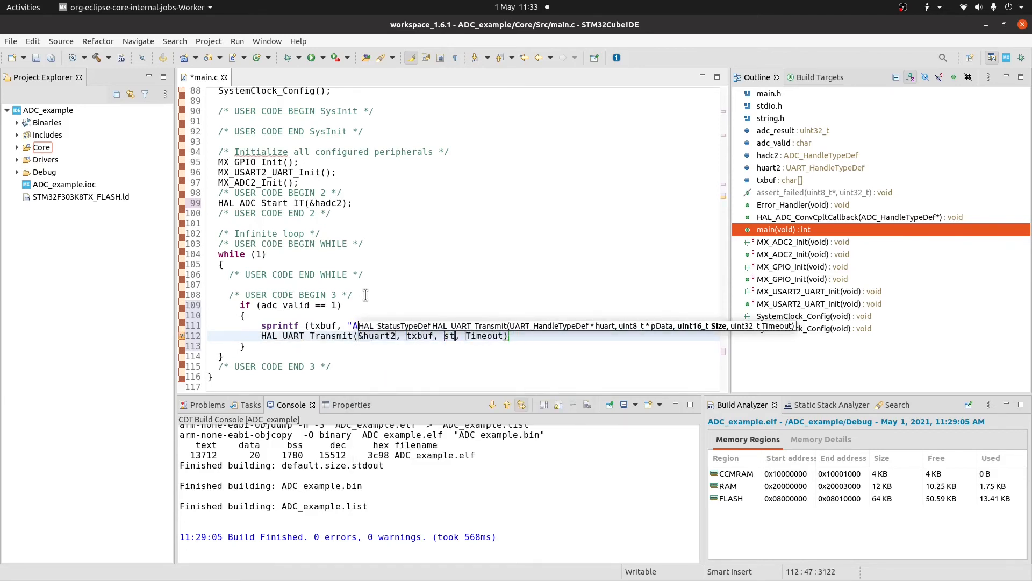
type("strlen (txbuf), hal_")
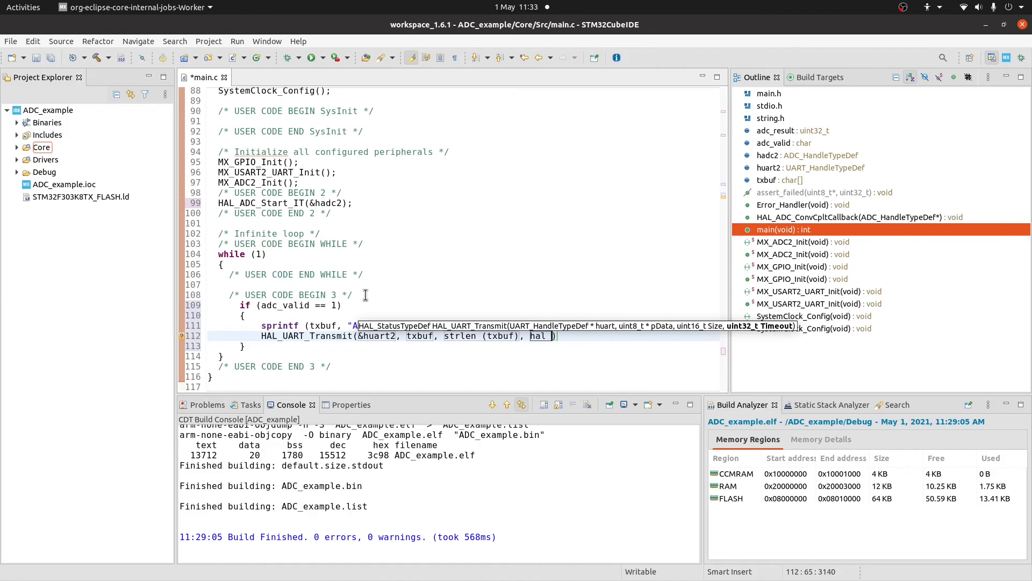
type("HAL_MAX_DELAY")
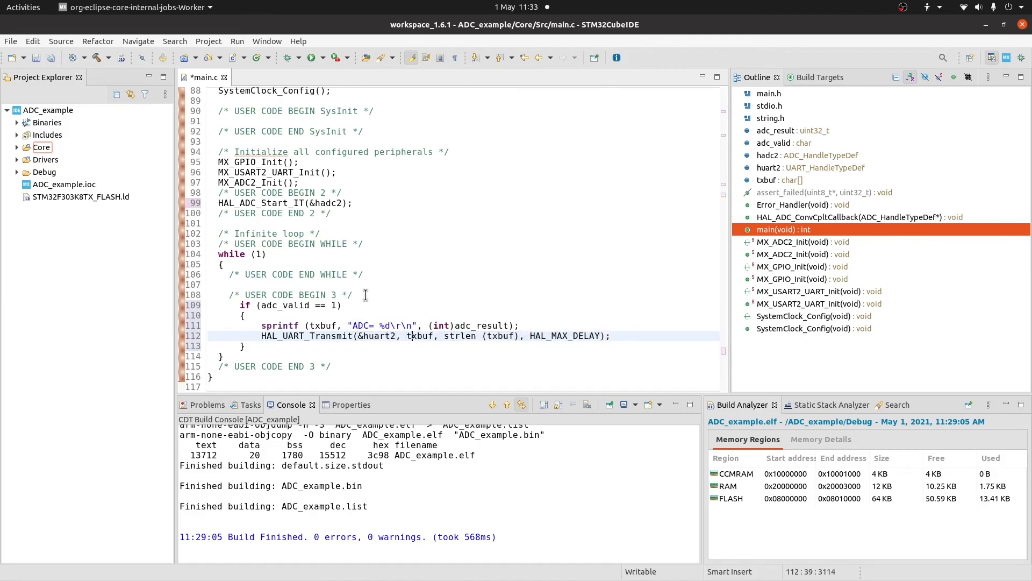
type("(uint8_t *")
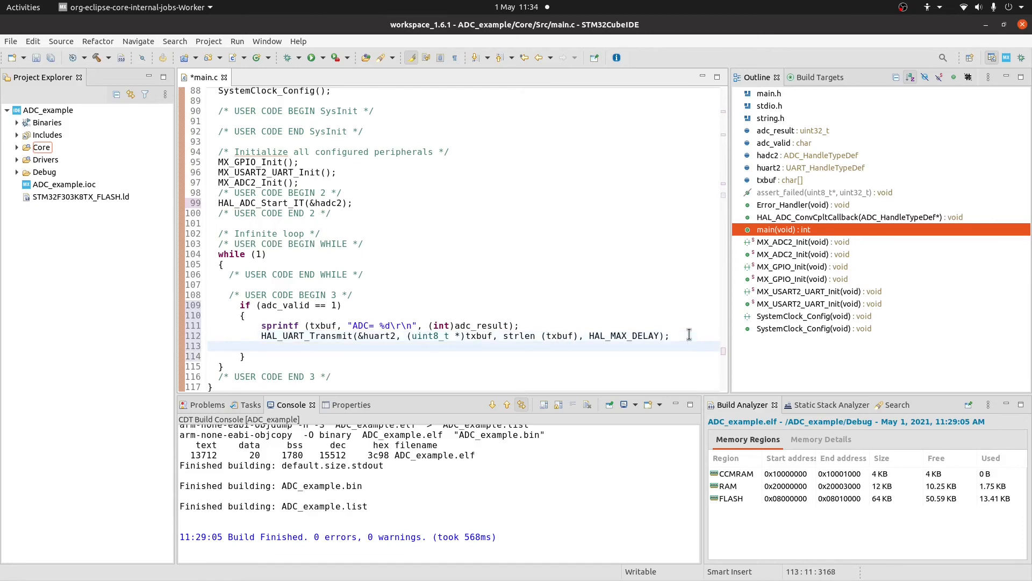
Clear adc_valid, restart conversion with HAL_ADC_Start_IT(&hadc2), and add HAL_Delay(100).
type("ad")
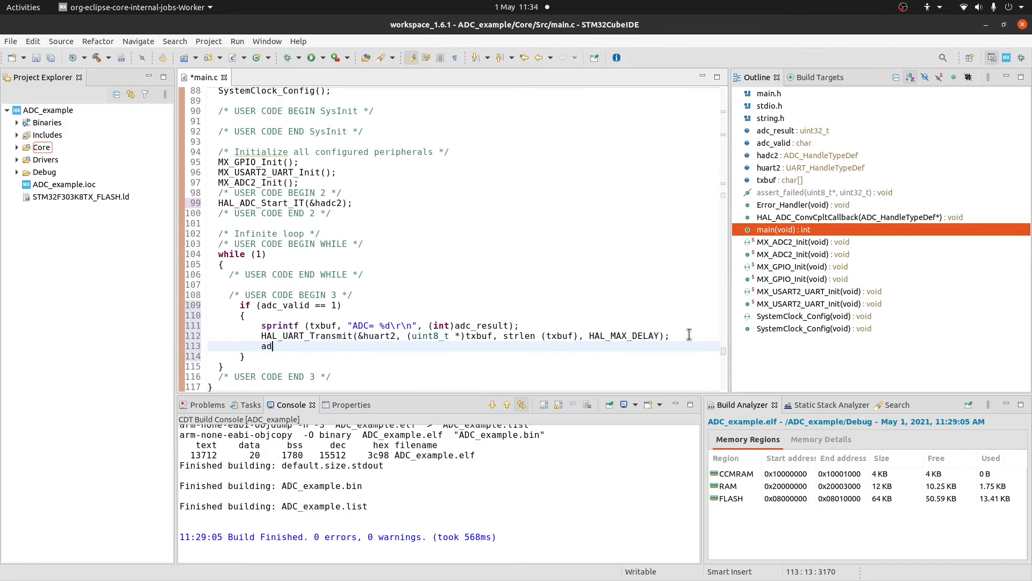
type("c_valid = 0;")
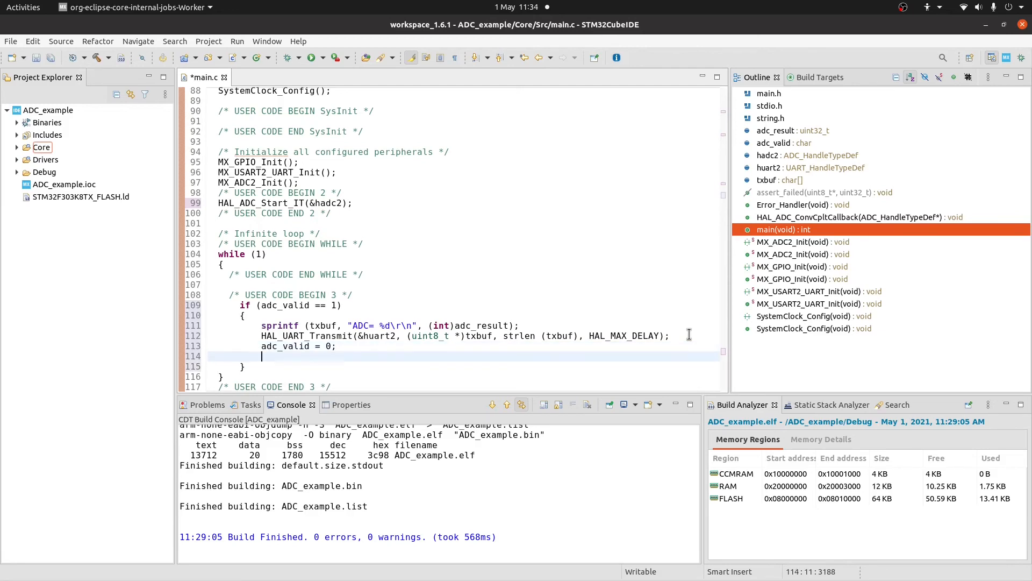
type("hal_adc_s")
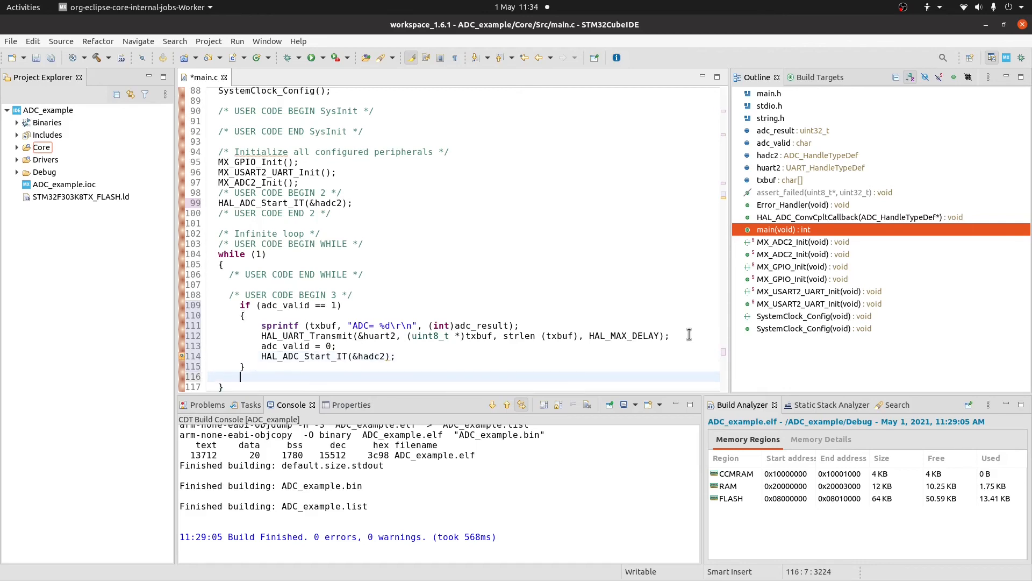
type("hal_del")
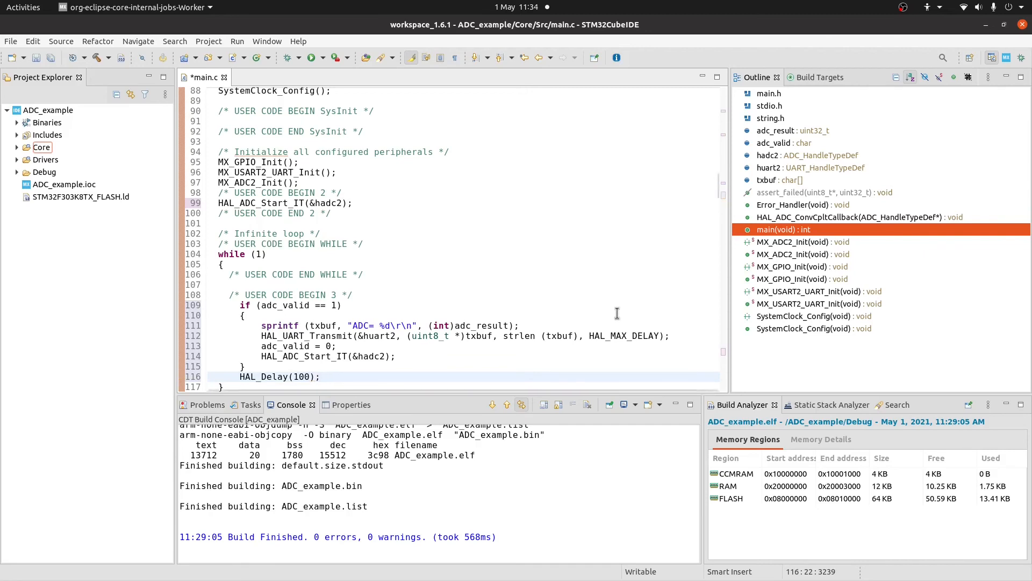
Save main.c, build and launch Debug, confirming the ADC_example configuration to flash the board.
left_click(37, 58)
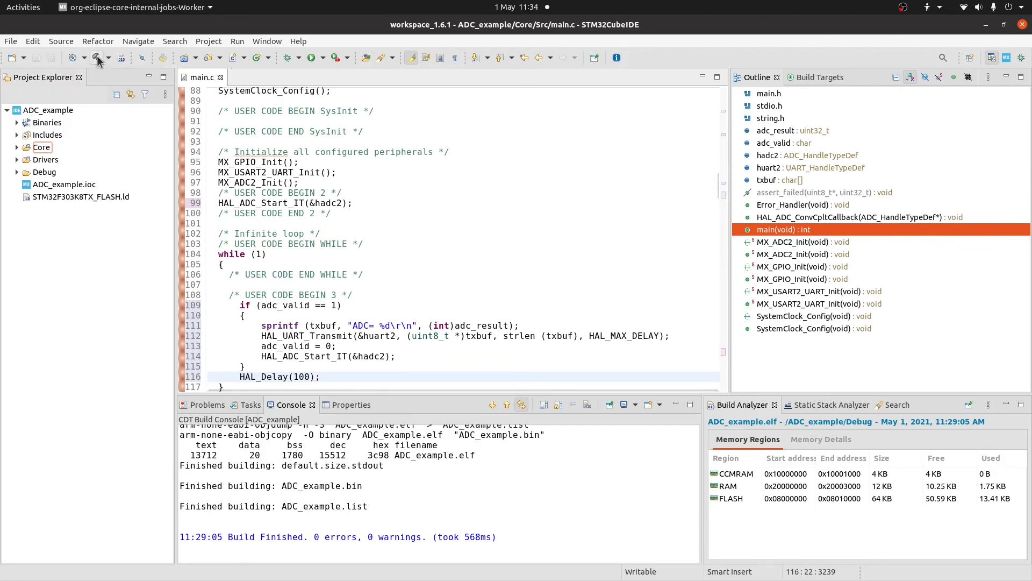
left_click(96, 58)
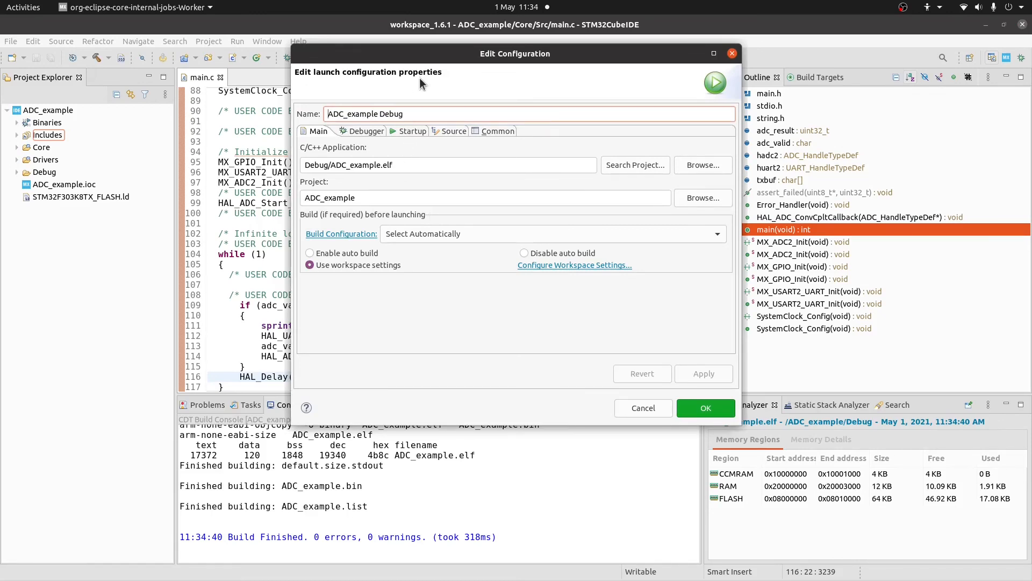
mouse_move(452, 316)
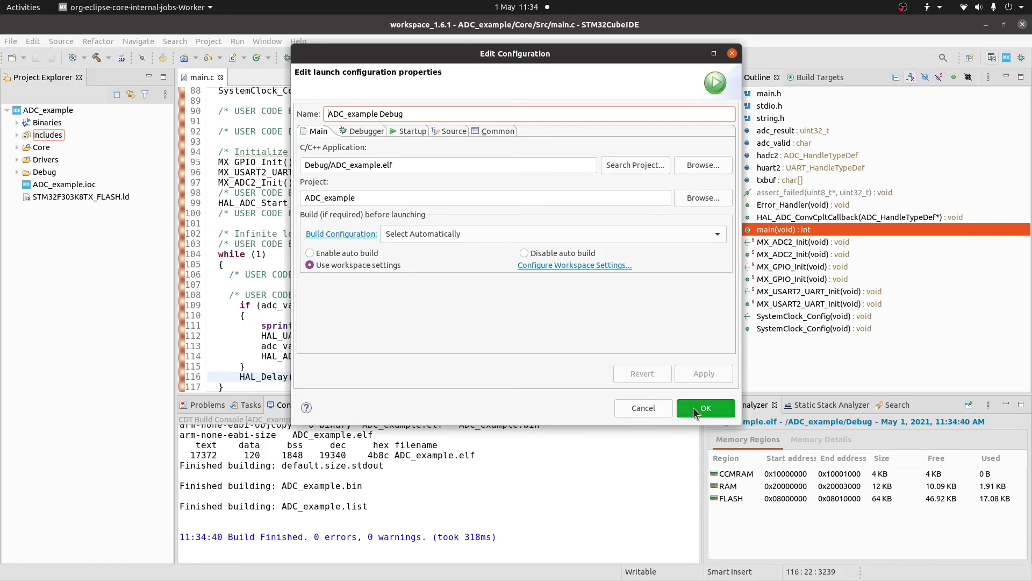
left_click(705, 408)
type("miniterm --echo /dev/ttyACM0 38400")
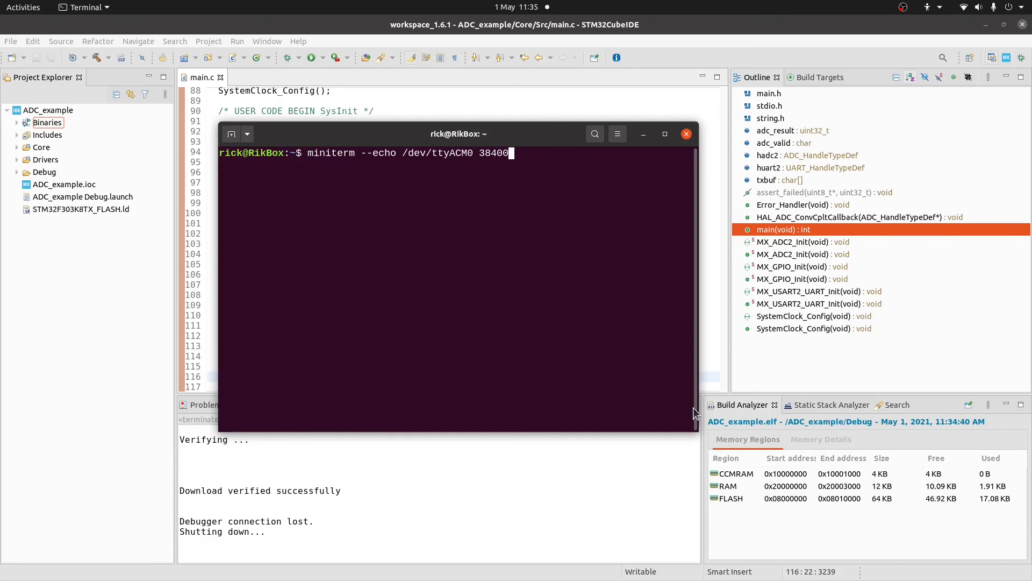
Run miniterm --echo /dev/ttyACM0 38400 and watch the ADC= readings stream in.
key("Return")
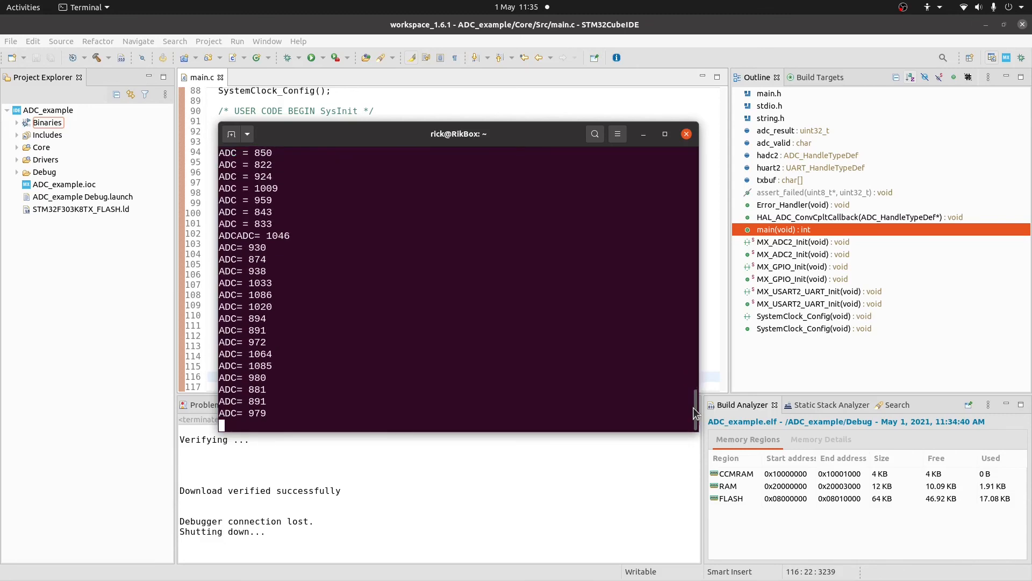